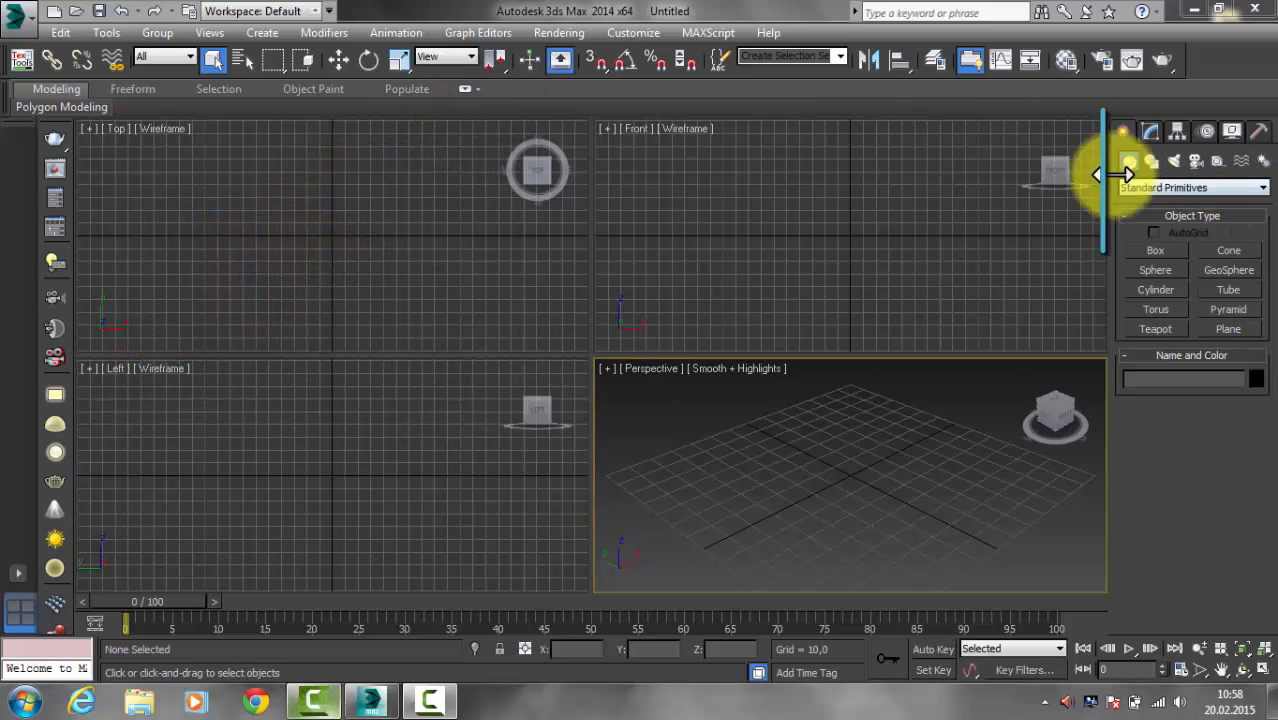
Draw a Standard Primitives cylinder at the centre of the scene.
click(1155, 290)
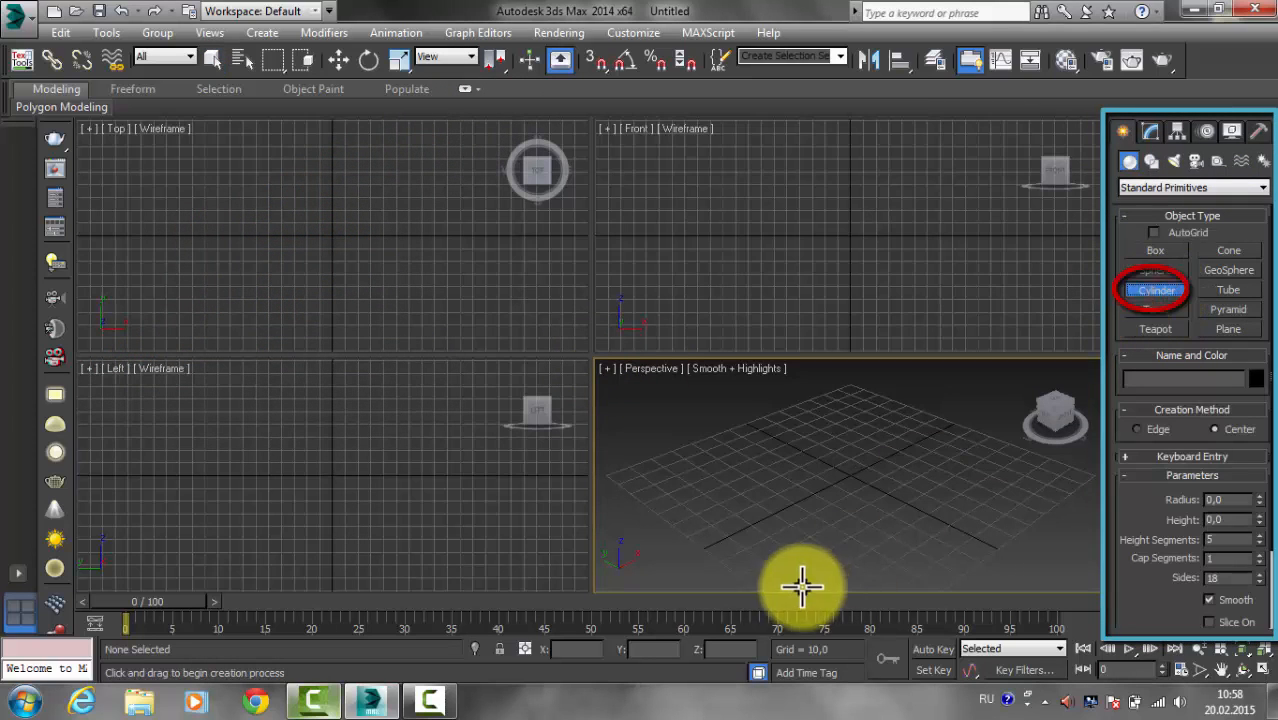
drag(805, 585, 870, 390)
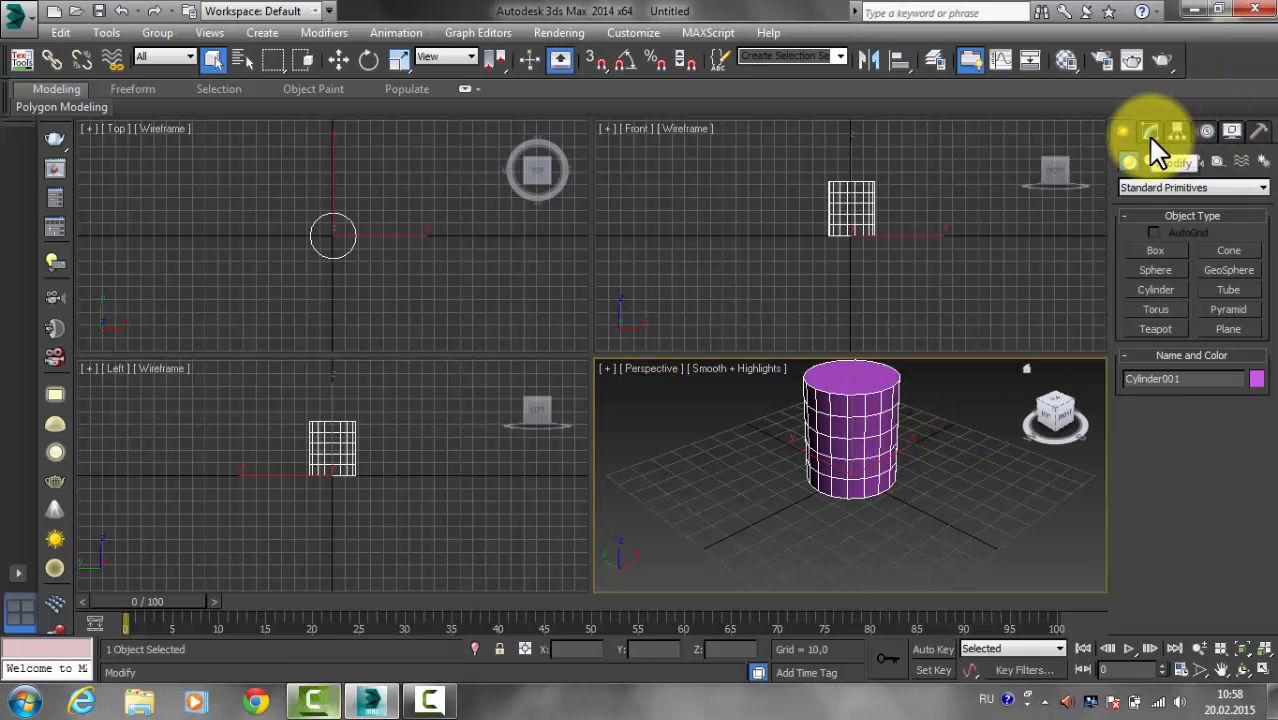
In the Modify panel, enter radius 15 and height 25 for the cylinder.
click(1150, 131)
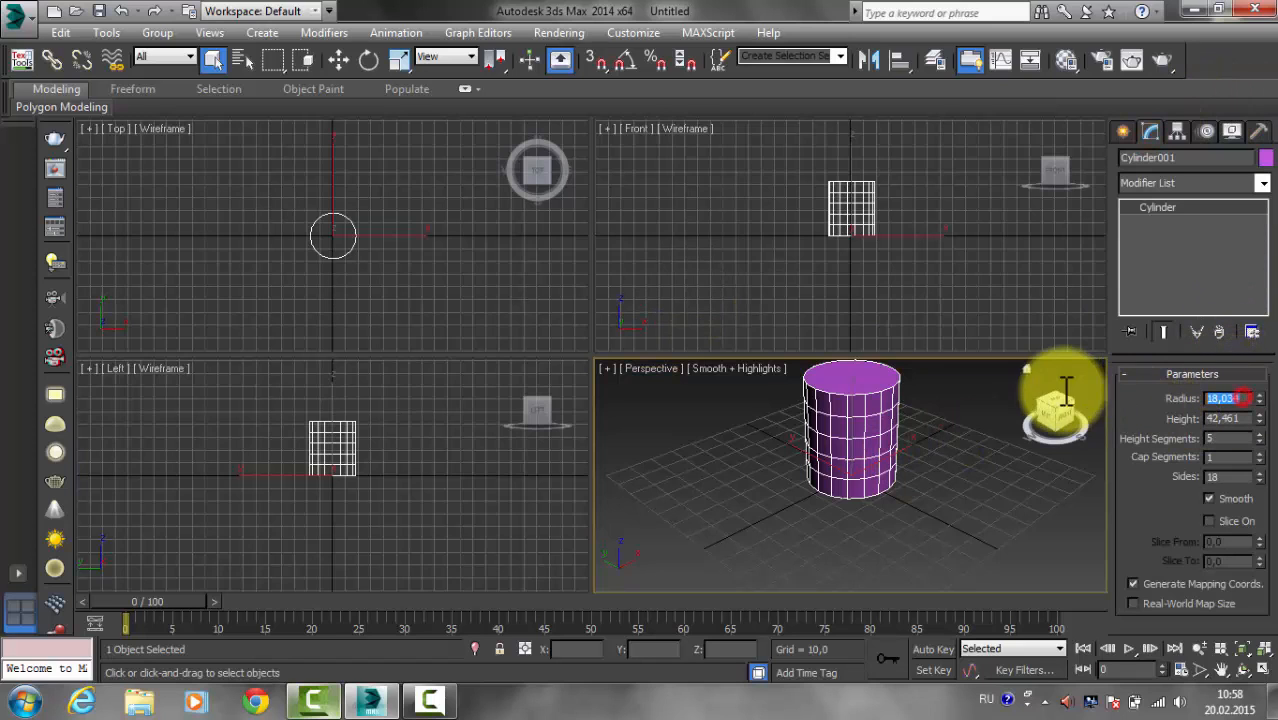
text(15)
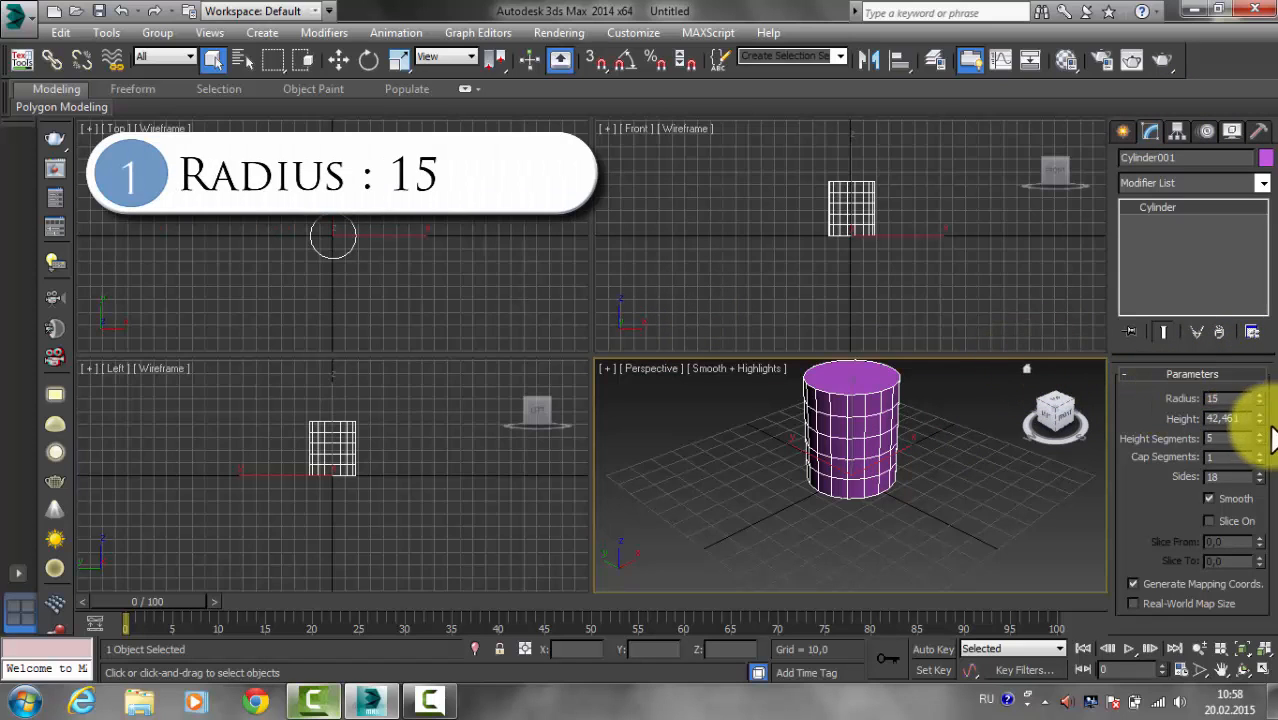
text(25,0)
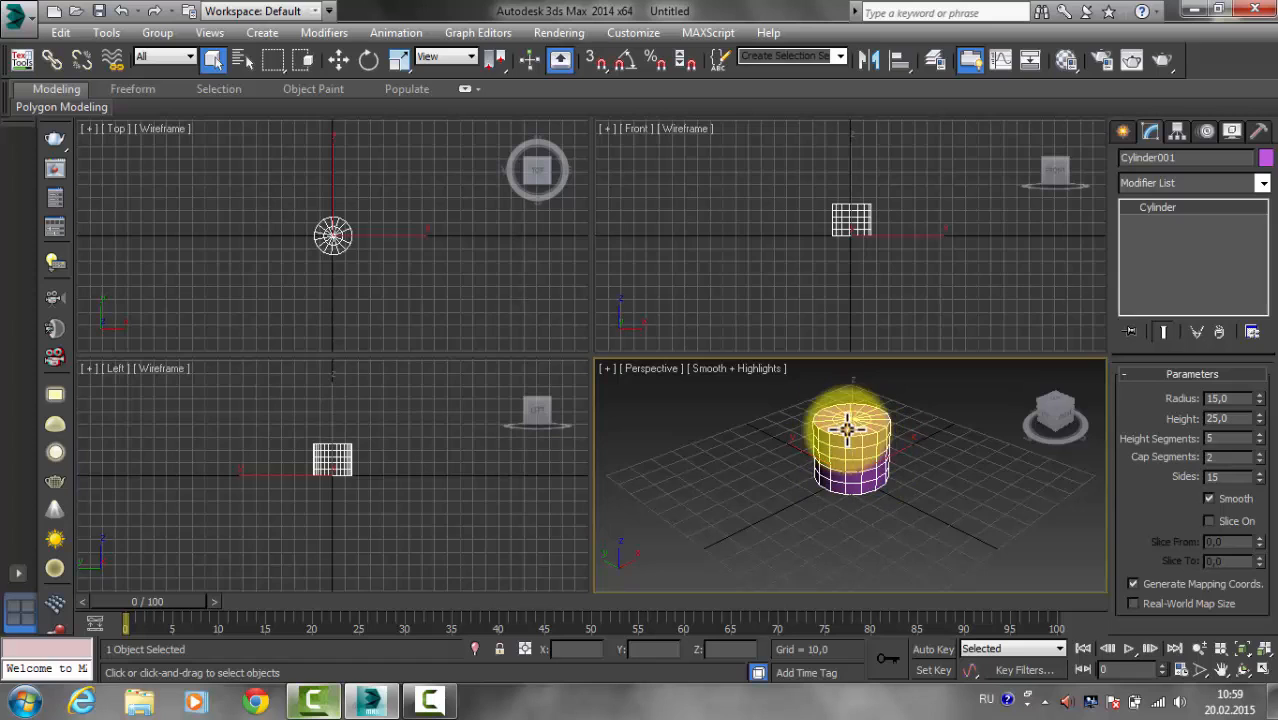
Convert Cylinder001 to an Editable Poly from its right-click menu.
right_click(850, 430)
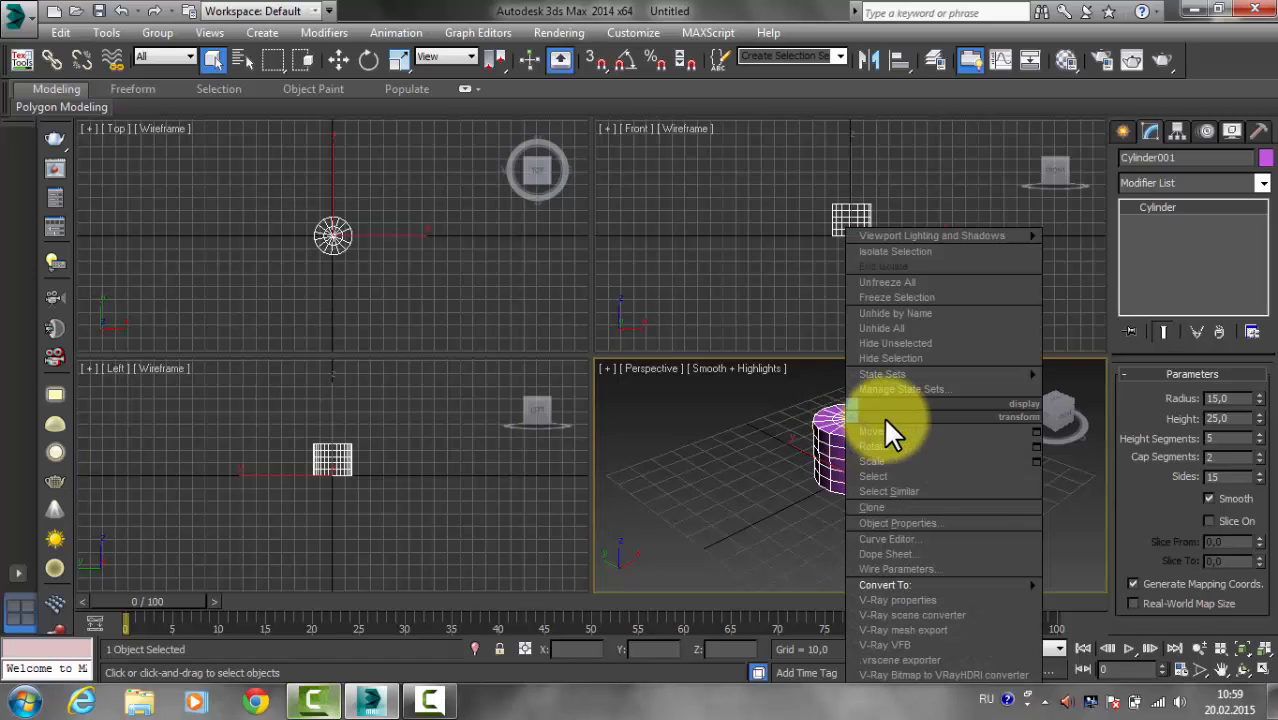
mouse_move(885, 585)
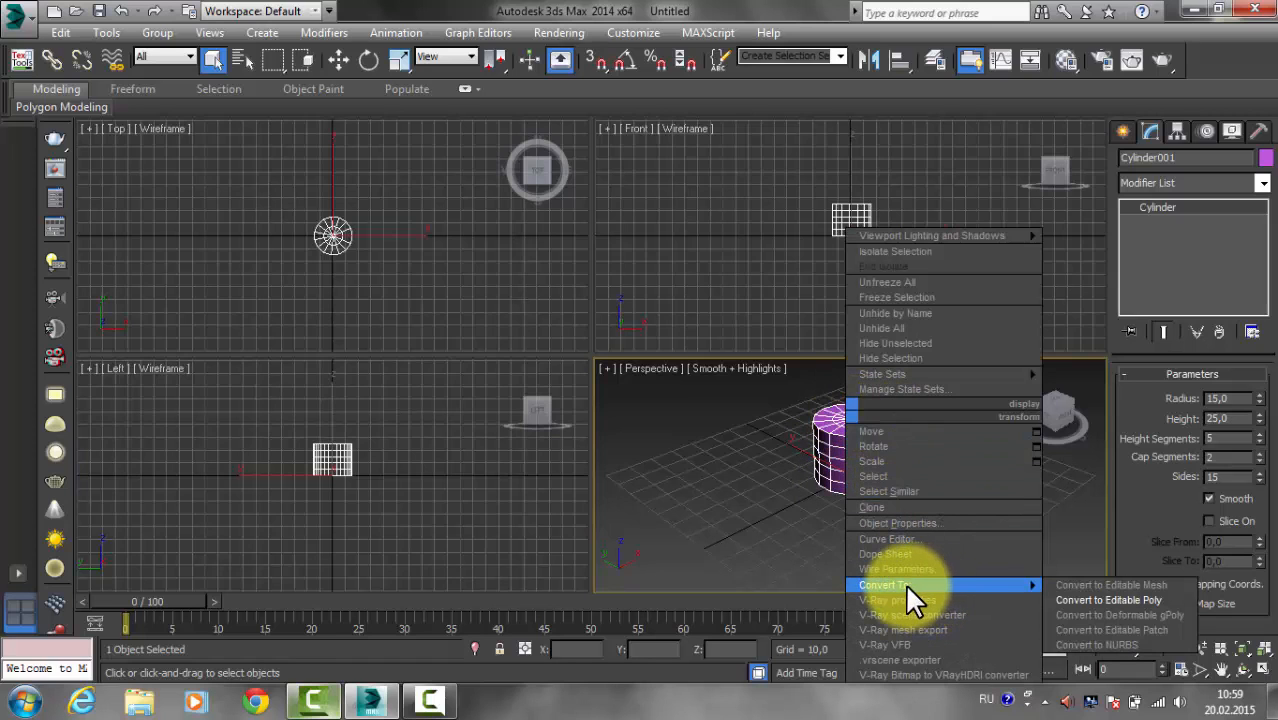
mouse_move(1109, 599)
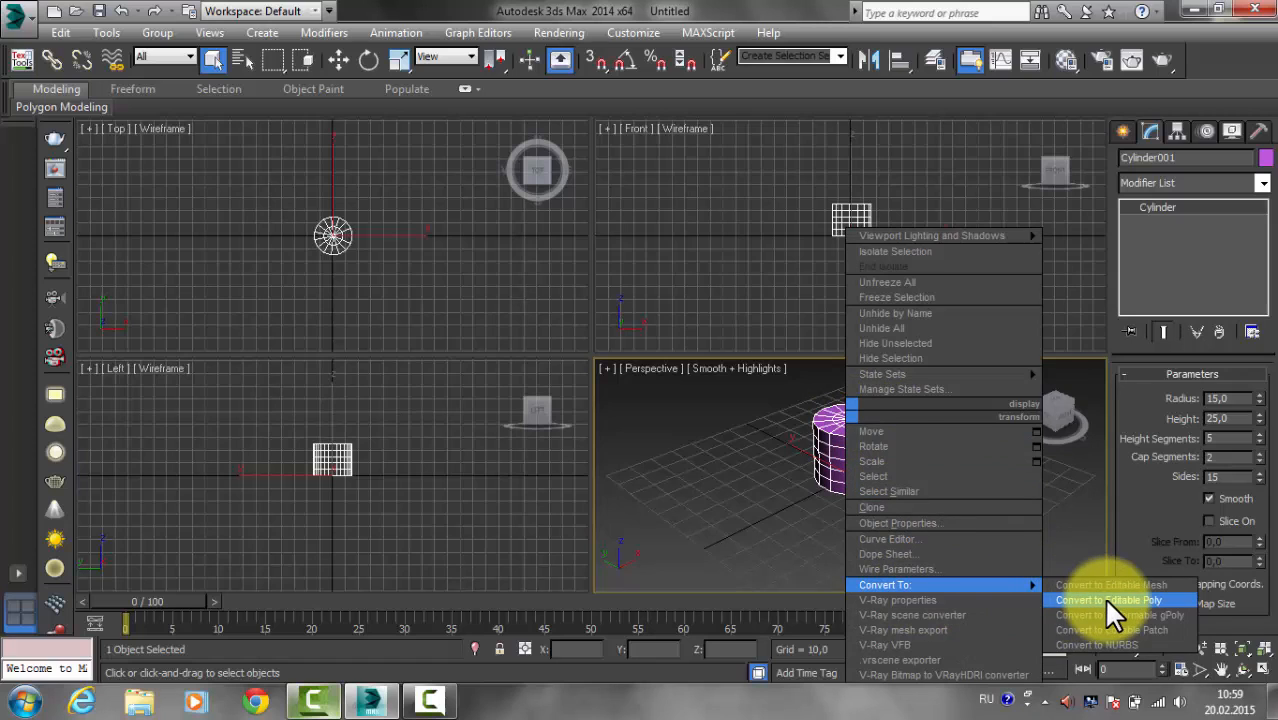
click(1110, 600)
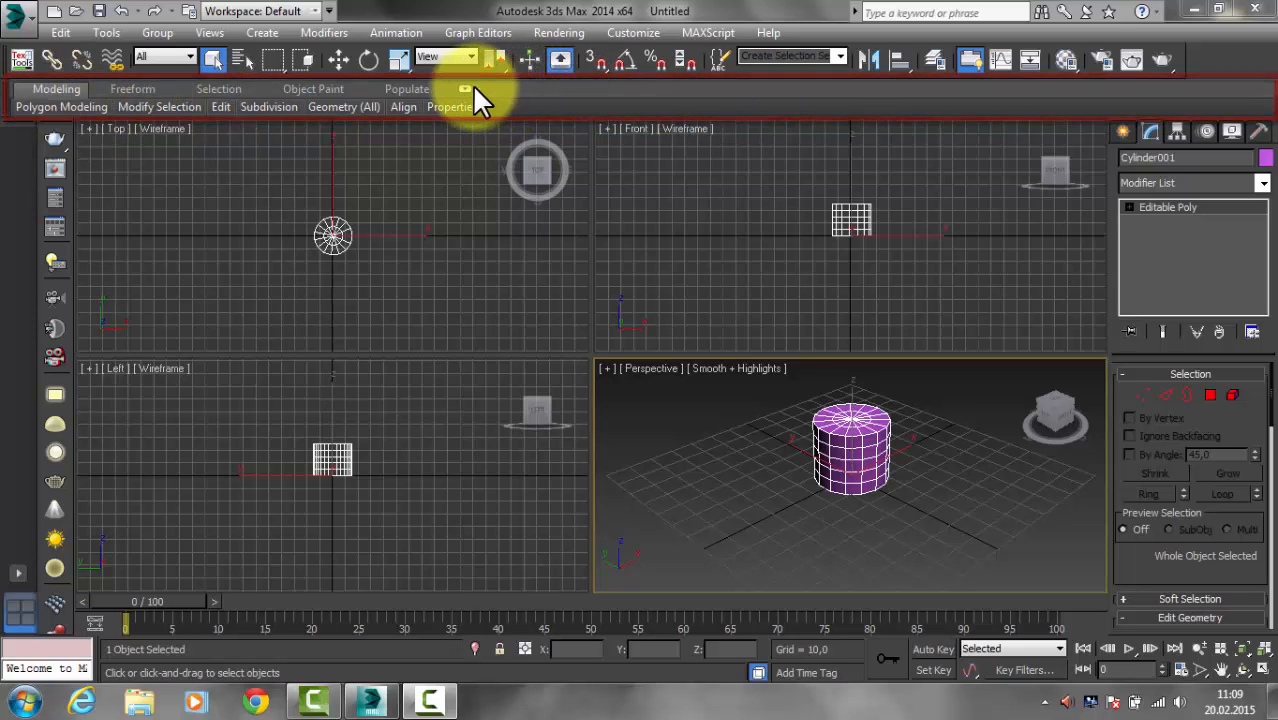
mouse_move(470, 95)
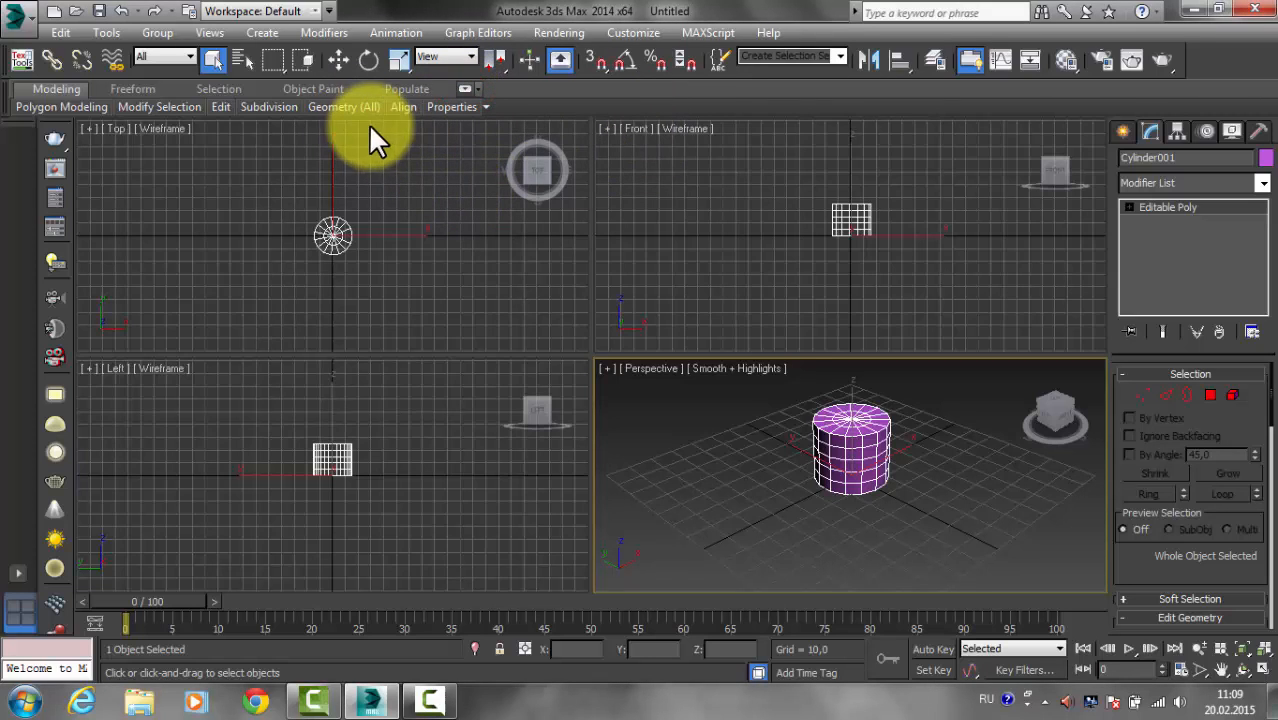
Expand the Graphite Modeling Tools ribbon to full size.
click(61, 106)
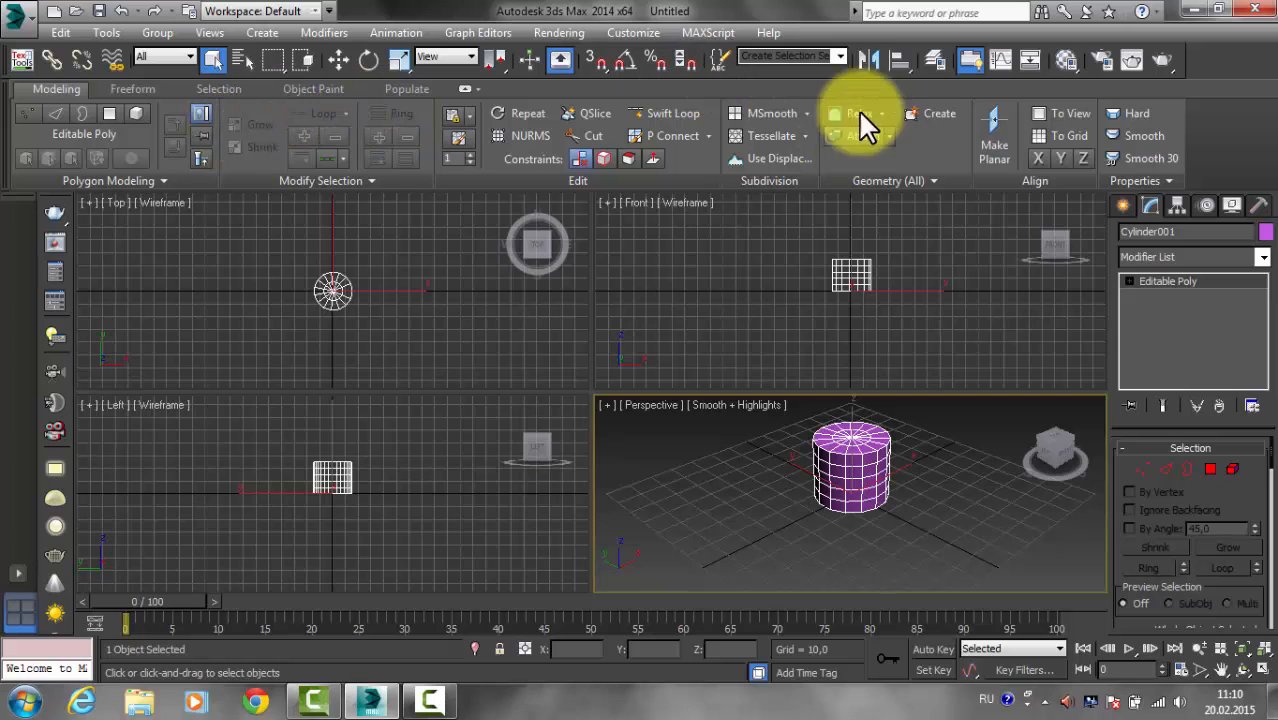
mouse_move(938, 355)
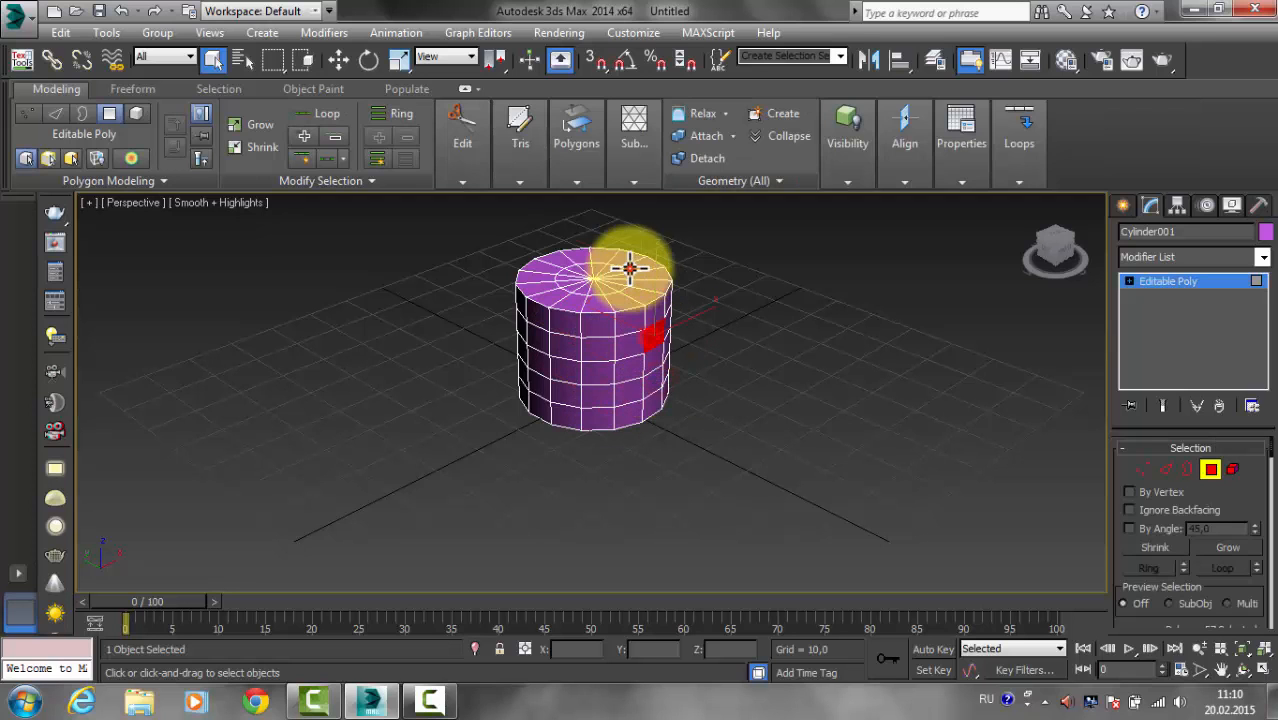
Orbit the Perspective view in close on the cylinder's top cap.
drag(630, 270, 715, 400)
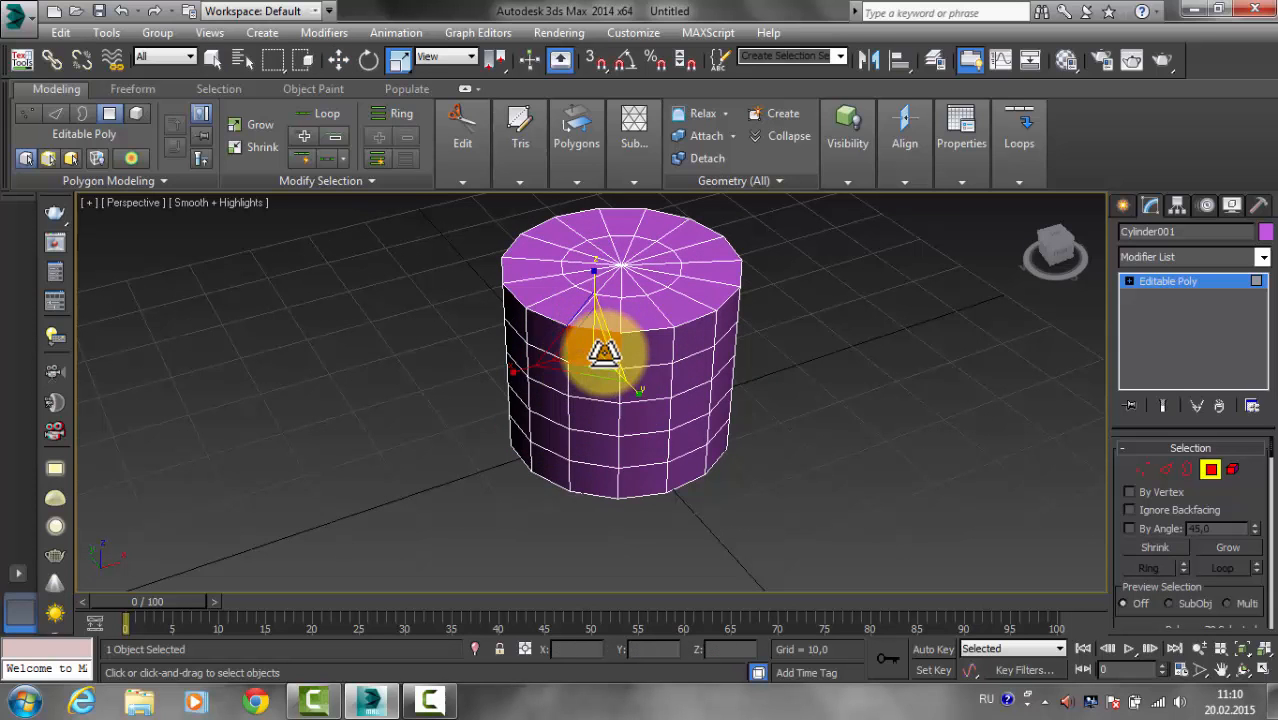
drag(600, 355, 600, 480)
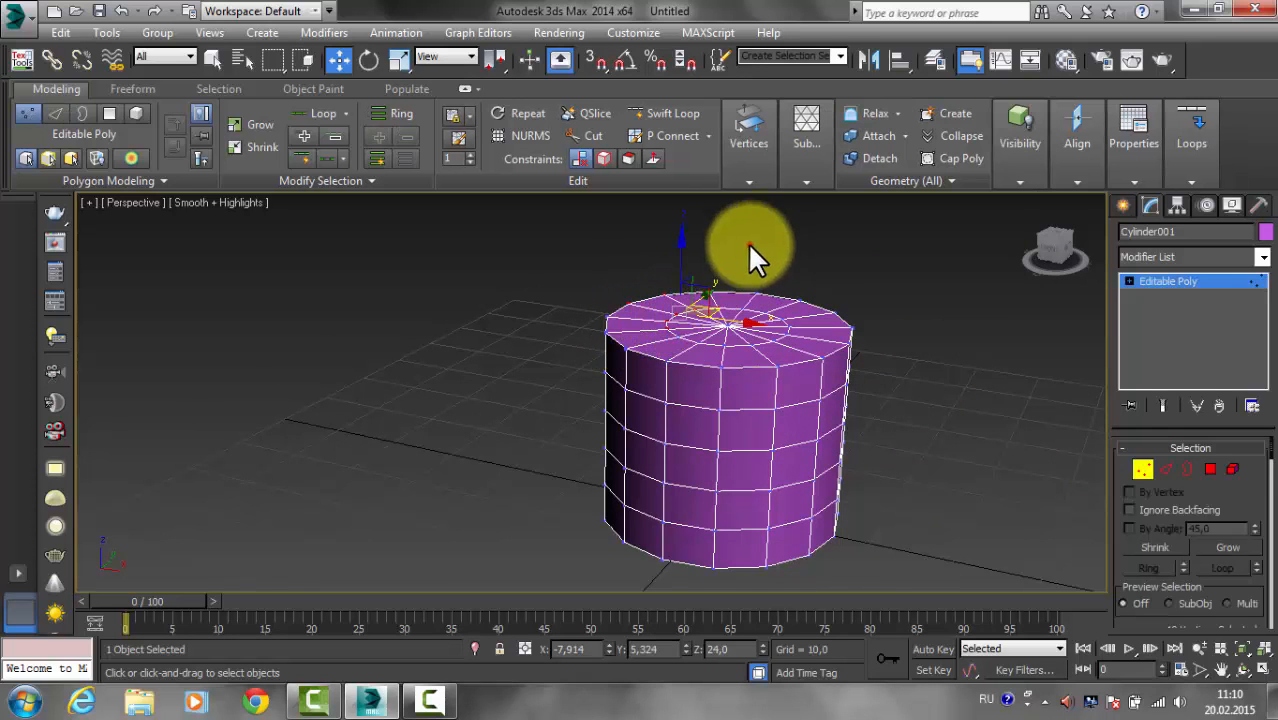
drag(735, 245, 735, 283)
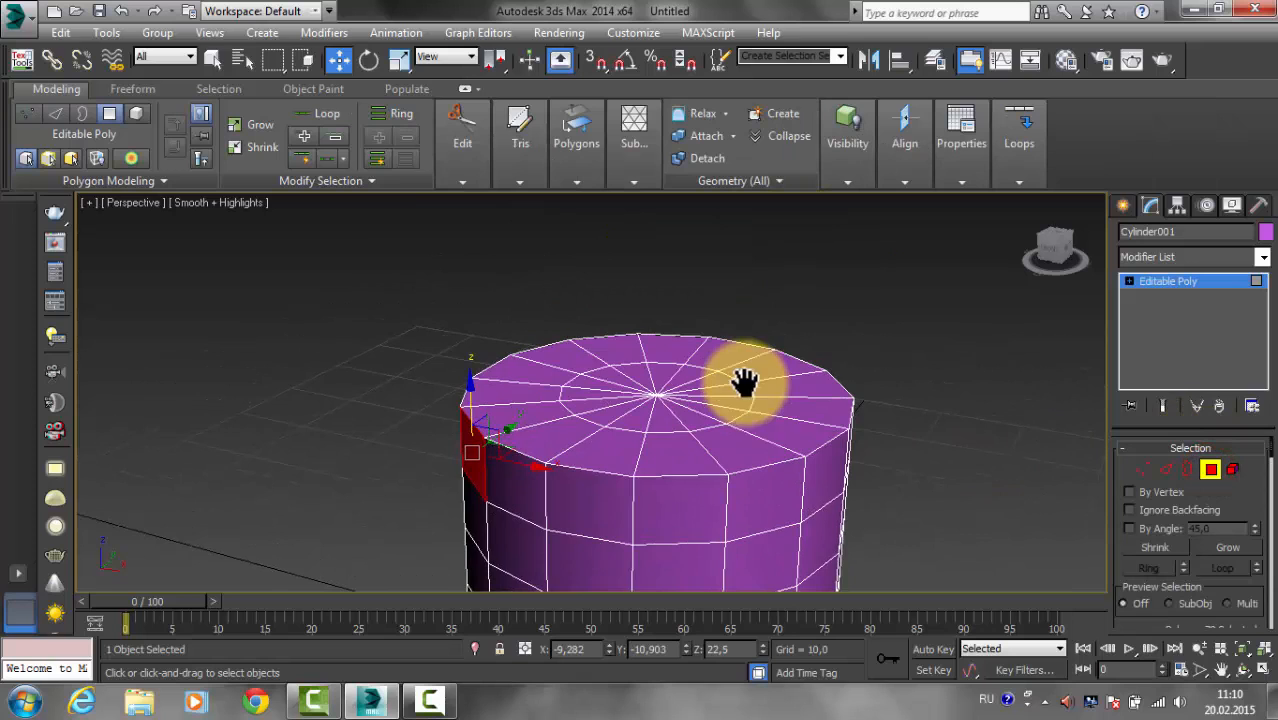
Select the inner wedge polygons of the cylinder's top cap in Polygon mode.
click(660, 410)
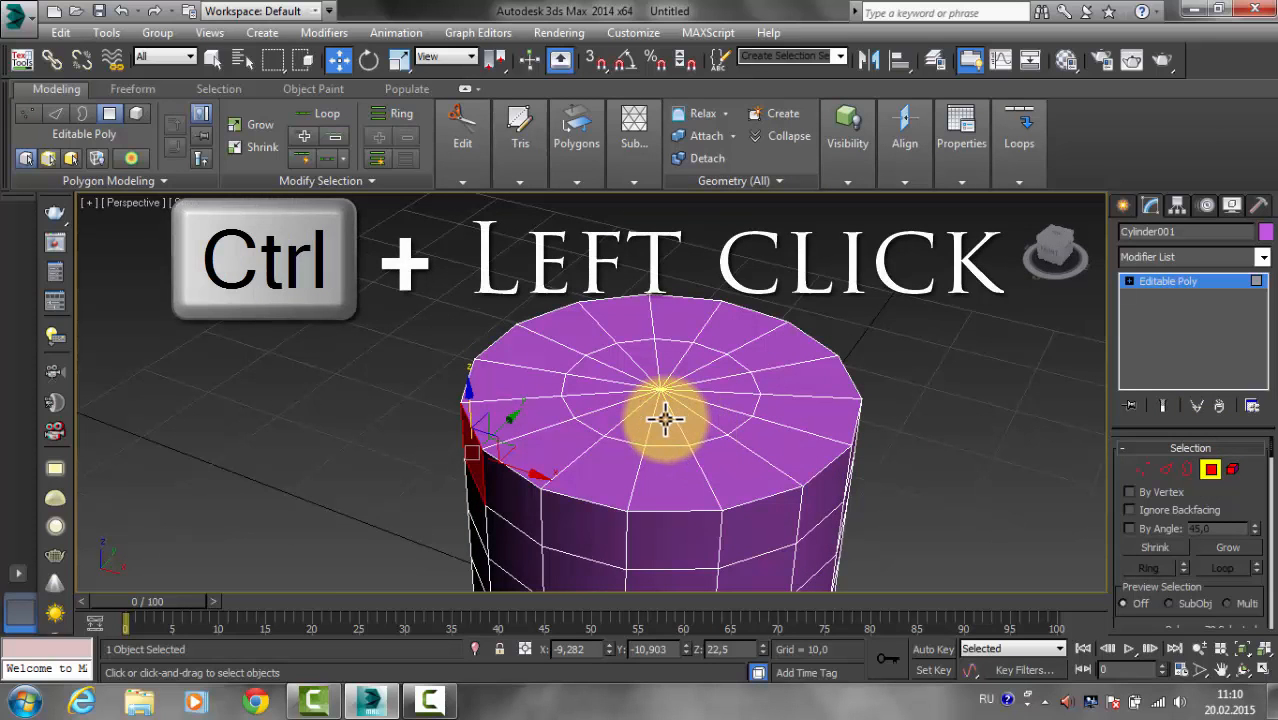
click(716, 412)
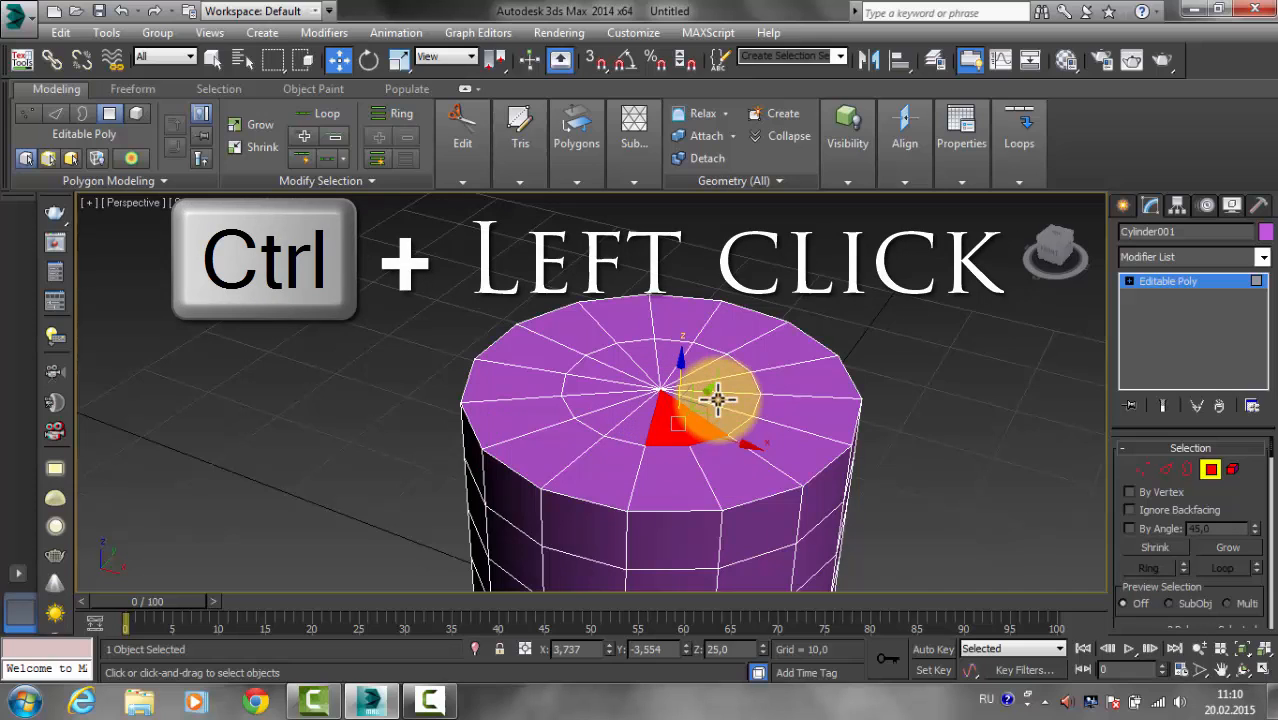
click(710, 375)
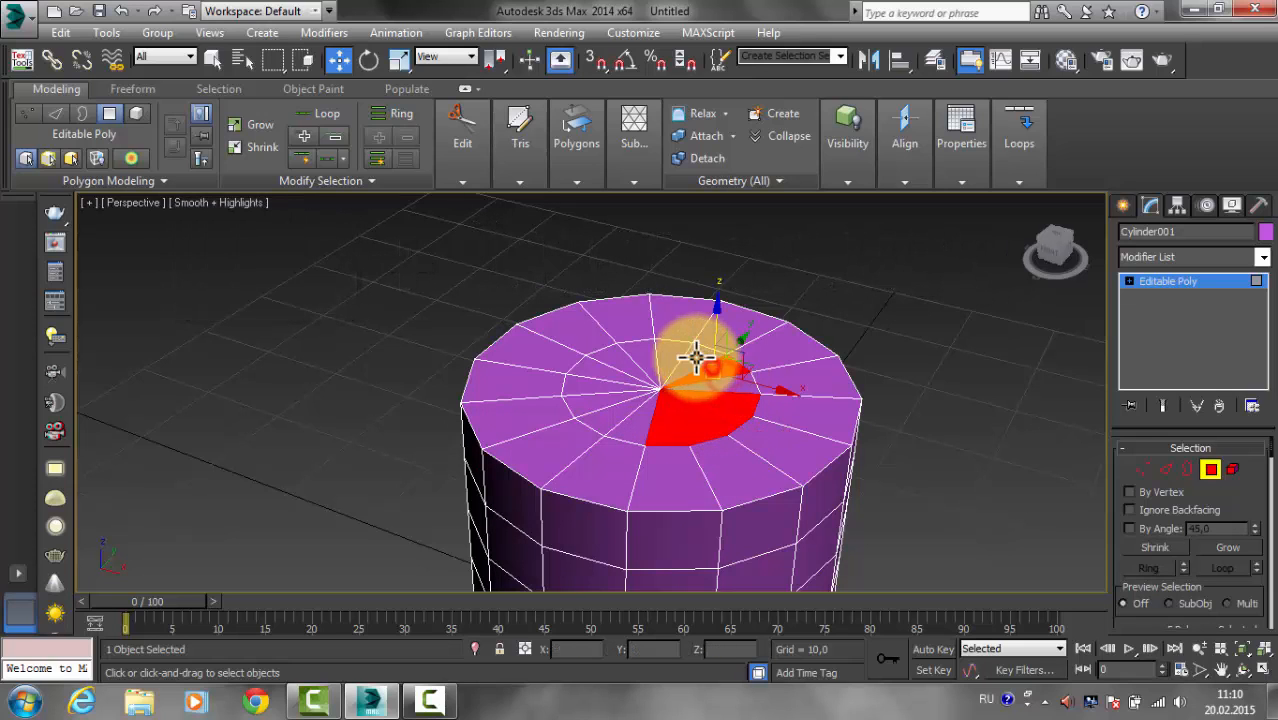
drag(700, 360, 605, 382)
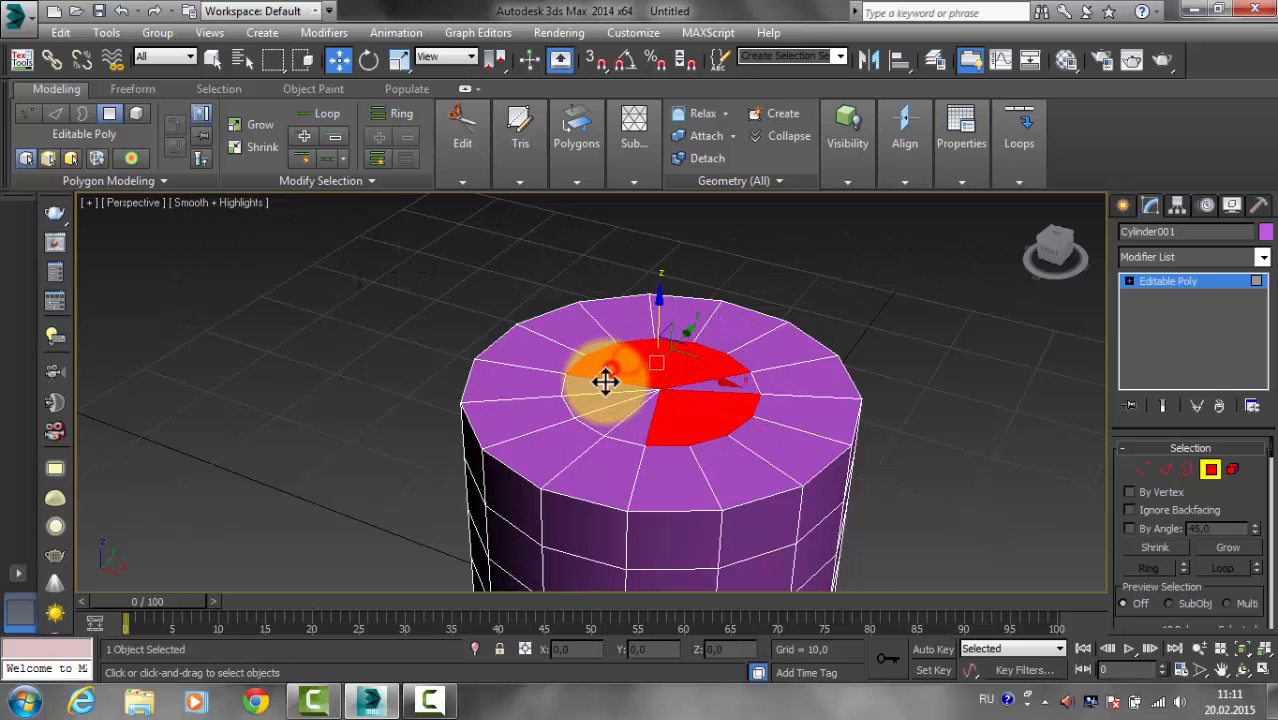
drag(605, 382, 715, 390)
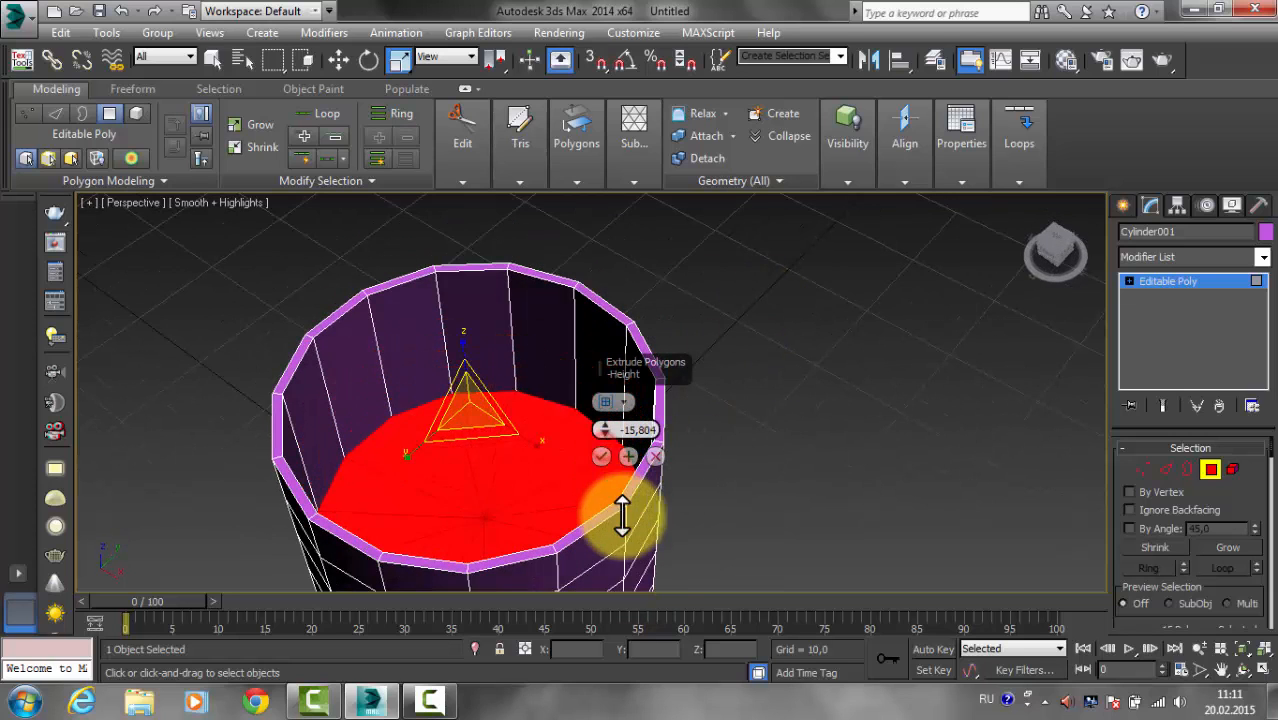
Extrude the inner top polygons down -15.8 units and orbit to view the underside.
drag(620, 515, 665, 545)
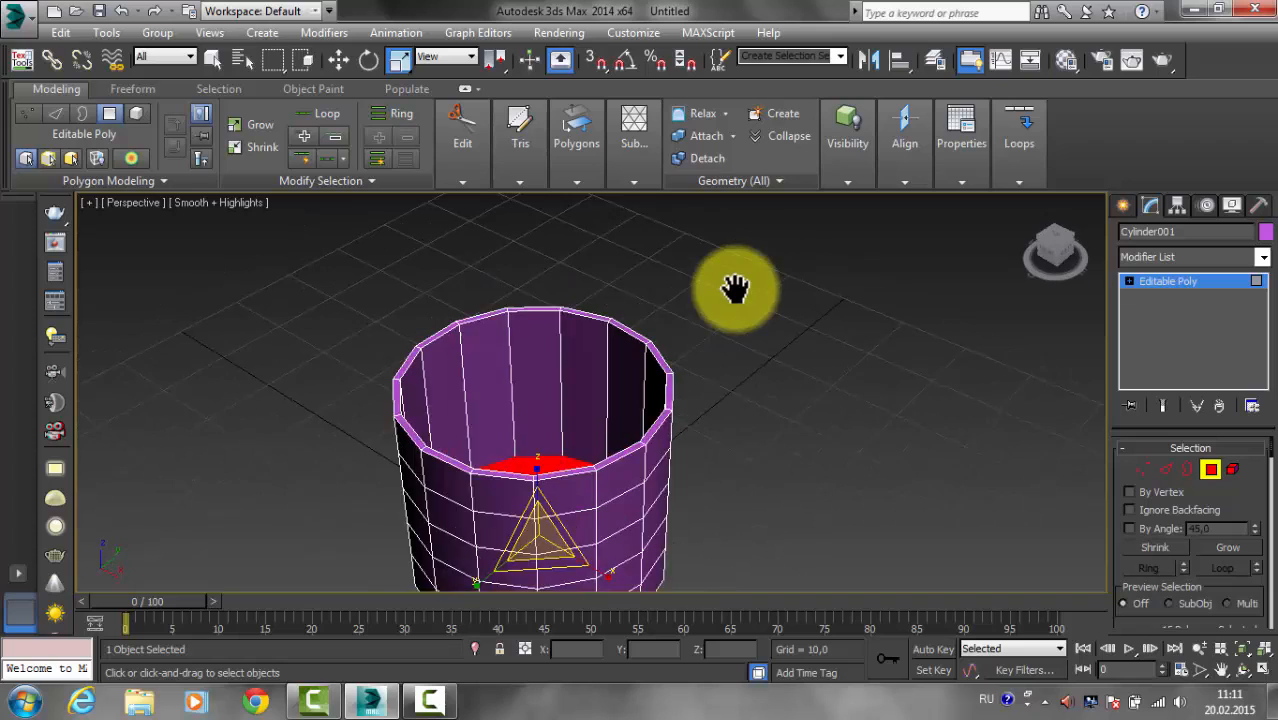
drag(735, 290, 650, 510)
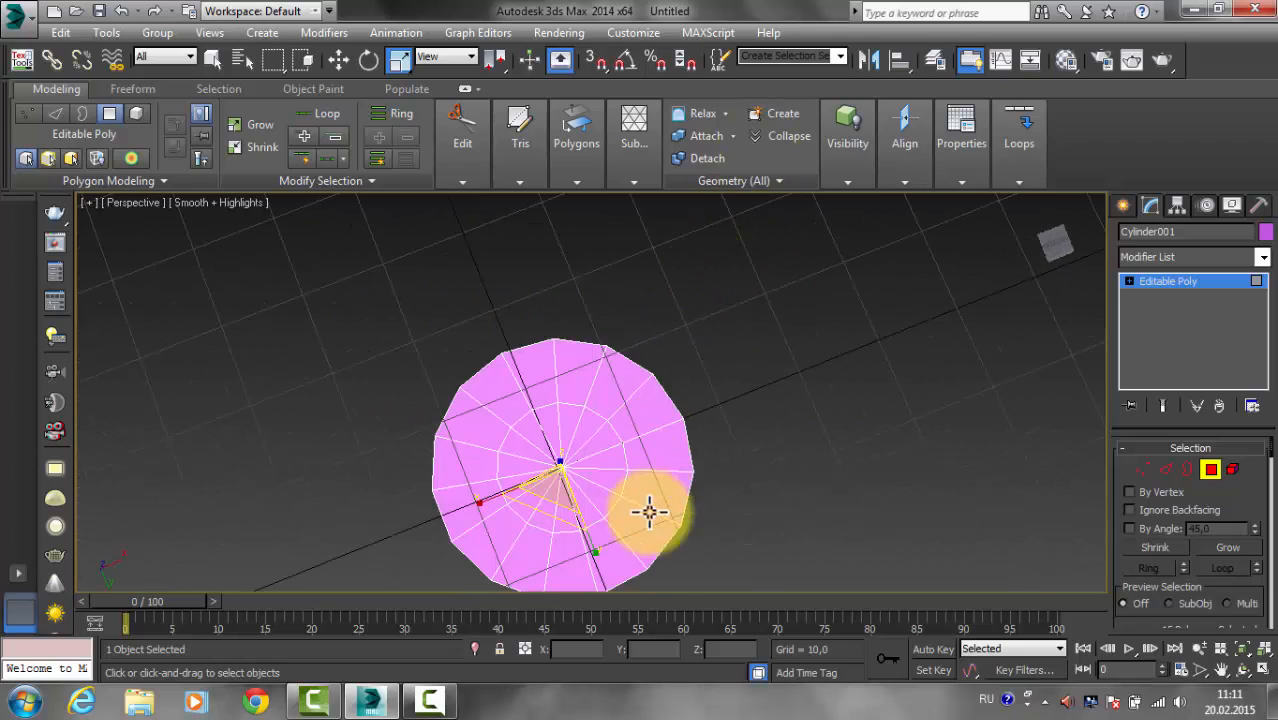
drag(650, 510, 750, 505)
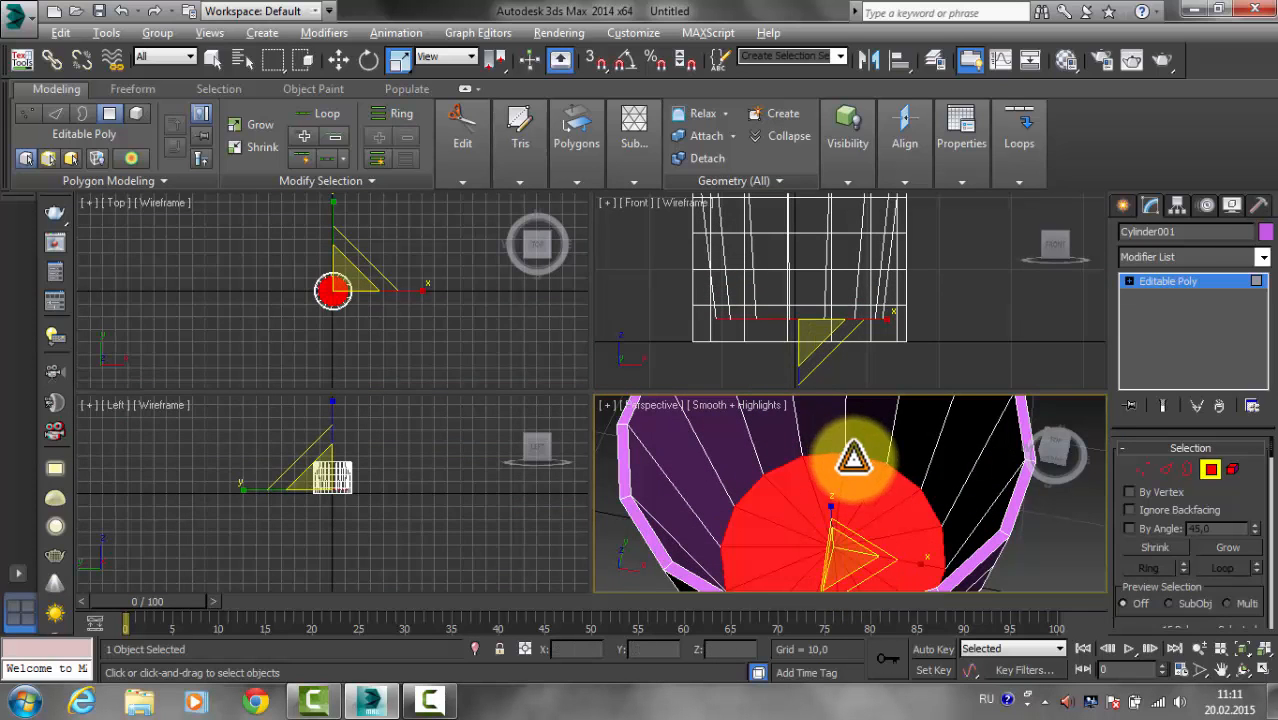
Show the Polygons dropdown with Extrude, Bevel and Inset operations.
click(576, 135)
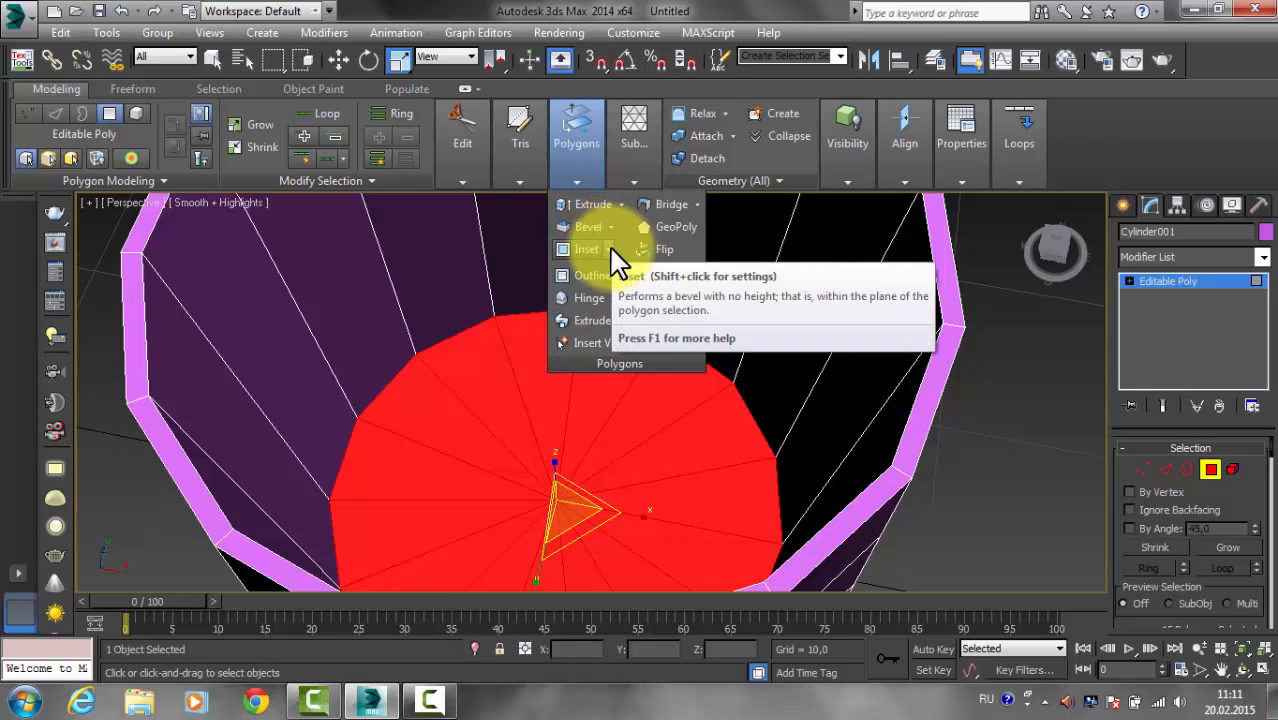
mouse_move(600, 272)
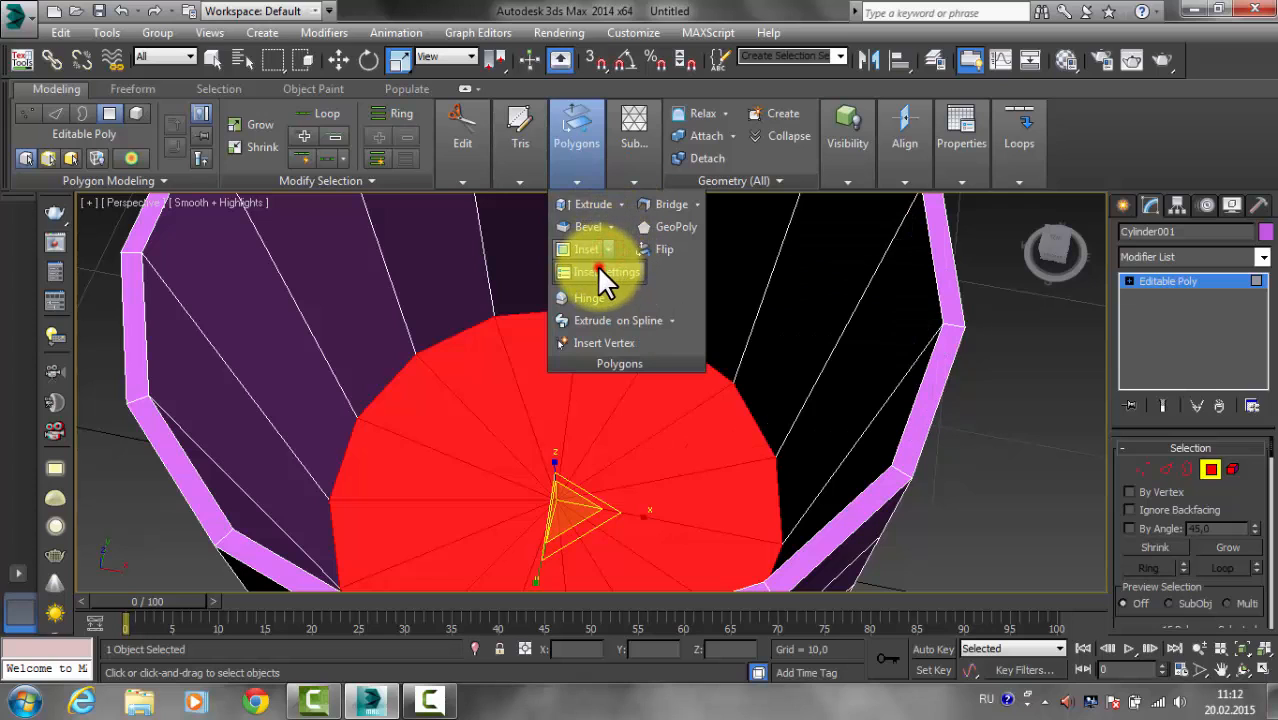
Inset the sunken floor polygons by about 1.0 using Apply and Continue.
click(598, 271)
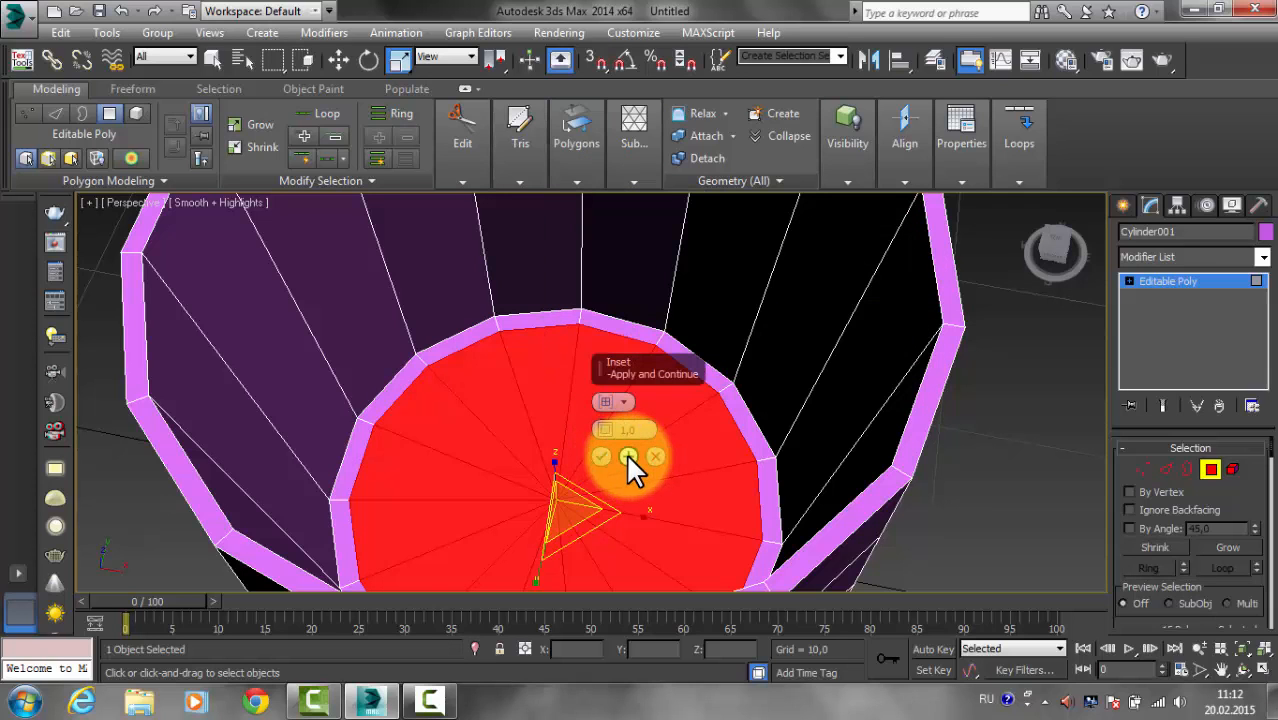
click(601, 456)
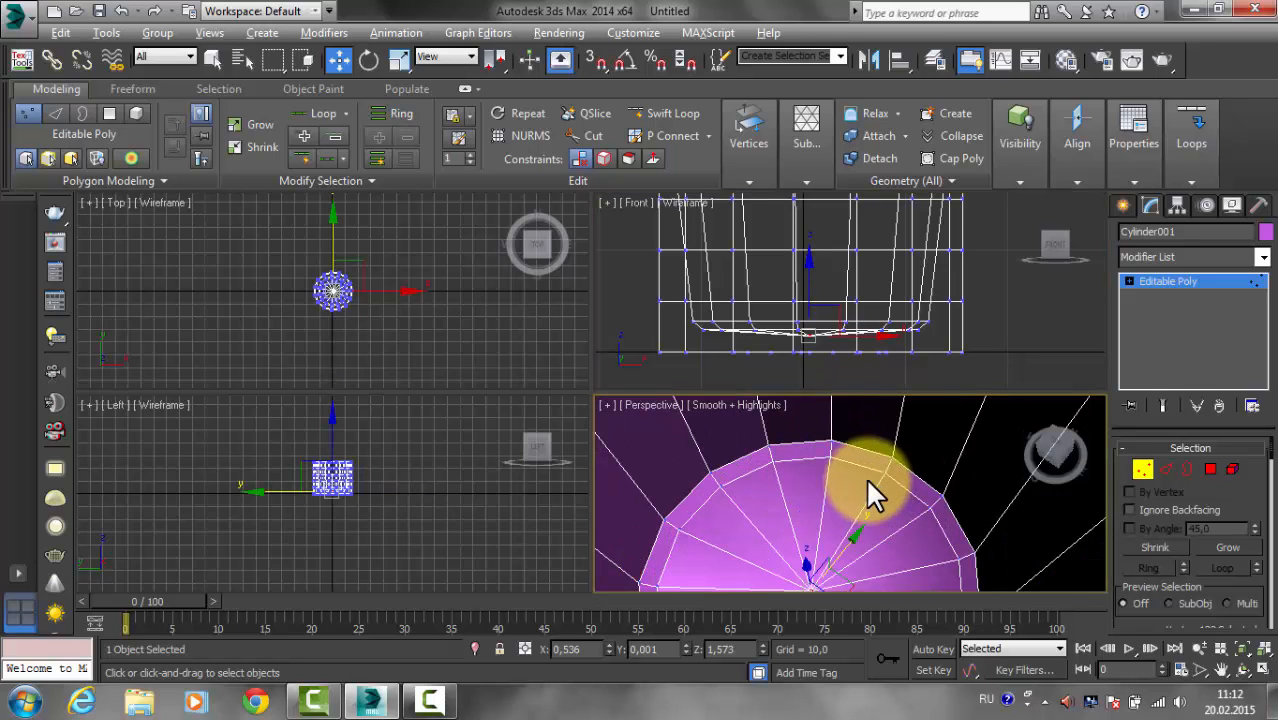
Maximize the Perspective view (Alt+W) and select the underside's central polygons.
key(alt+w)
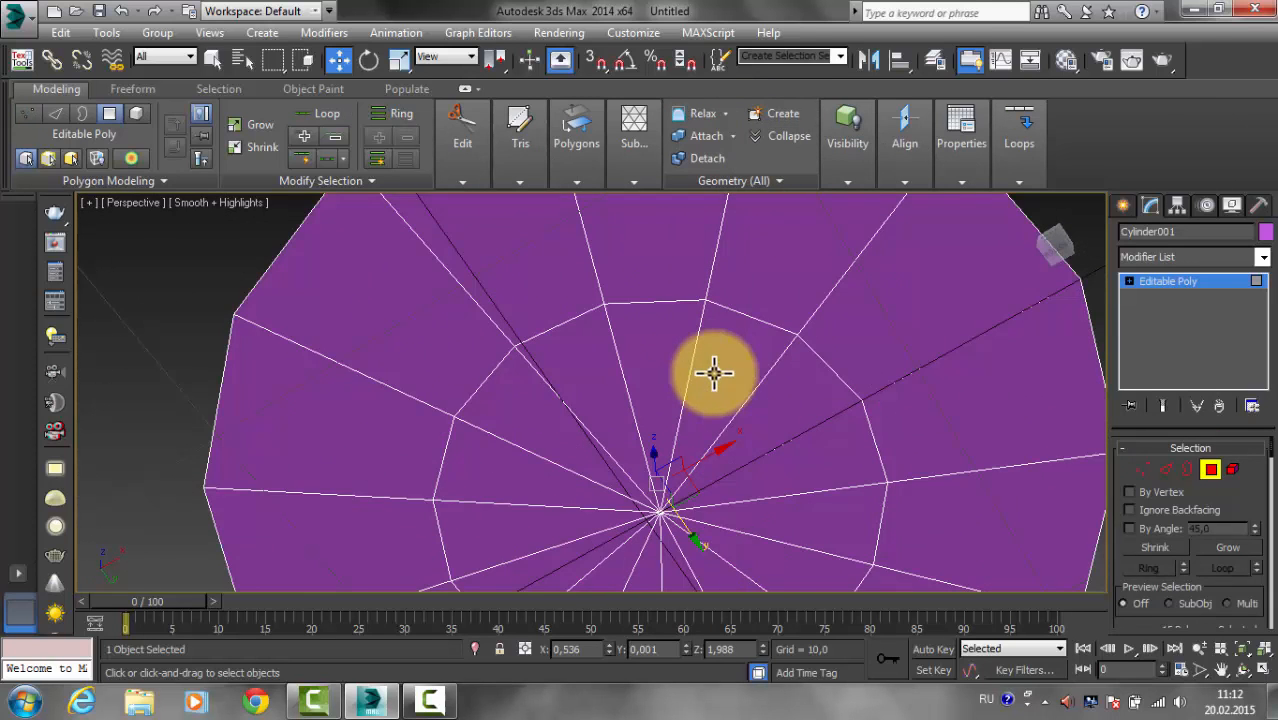
click(785, 515)
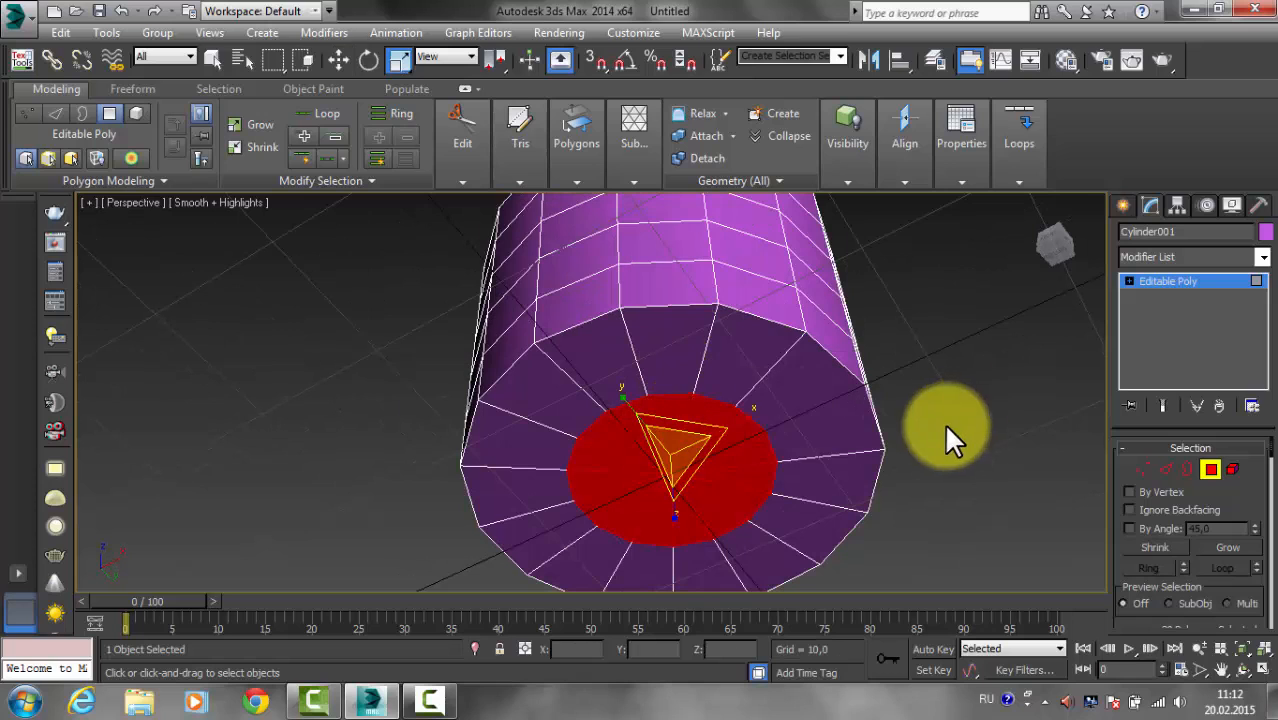
mouse_move(1227, 547)
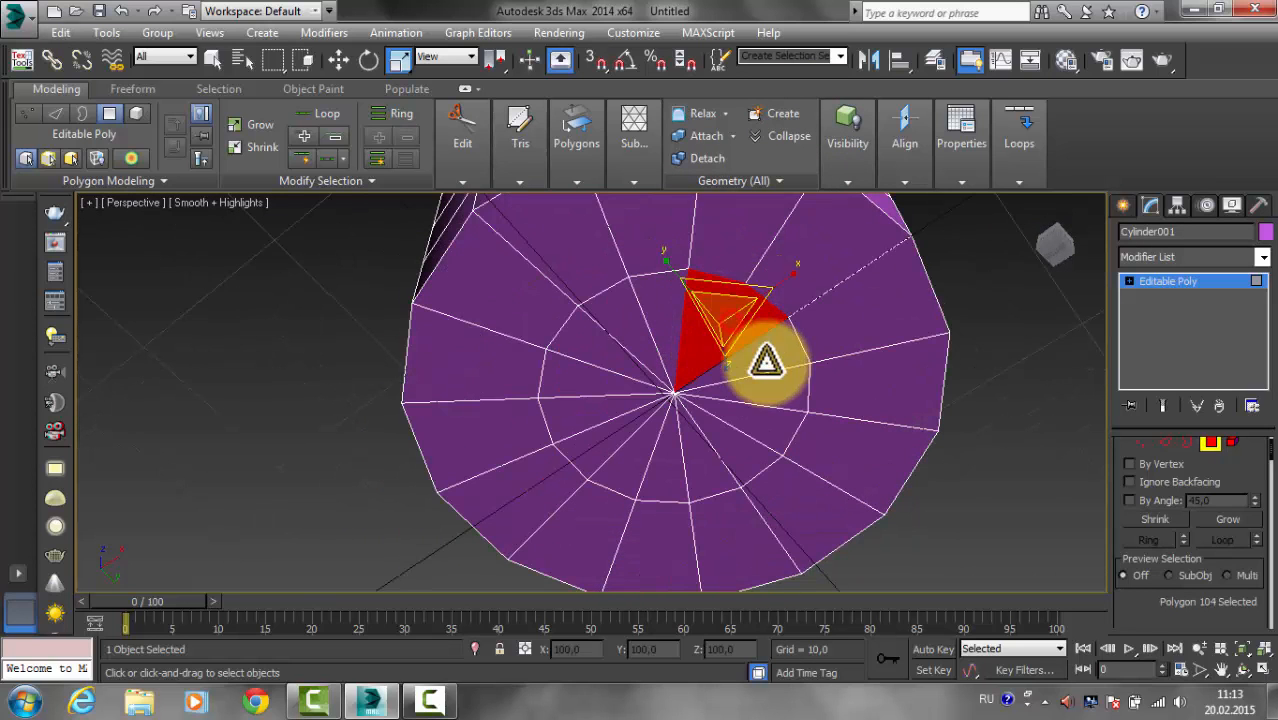
Select the bottom cap faces and grow the selection to 75 faces up the lower walls.
drag(768, 363, 705, 445)
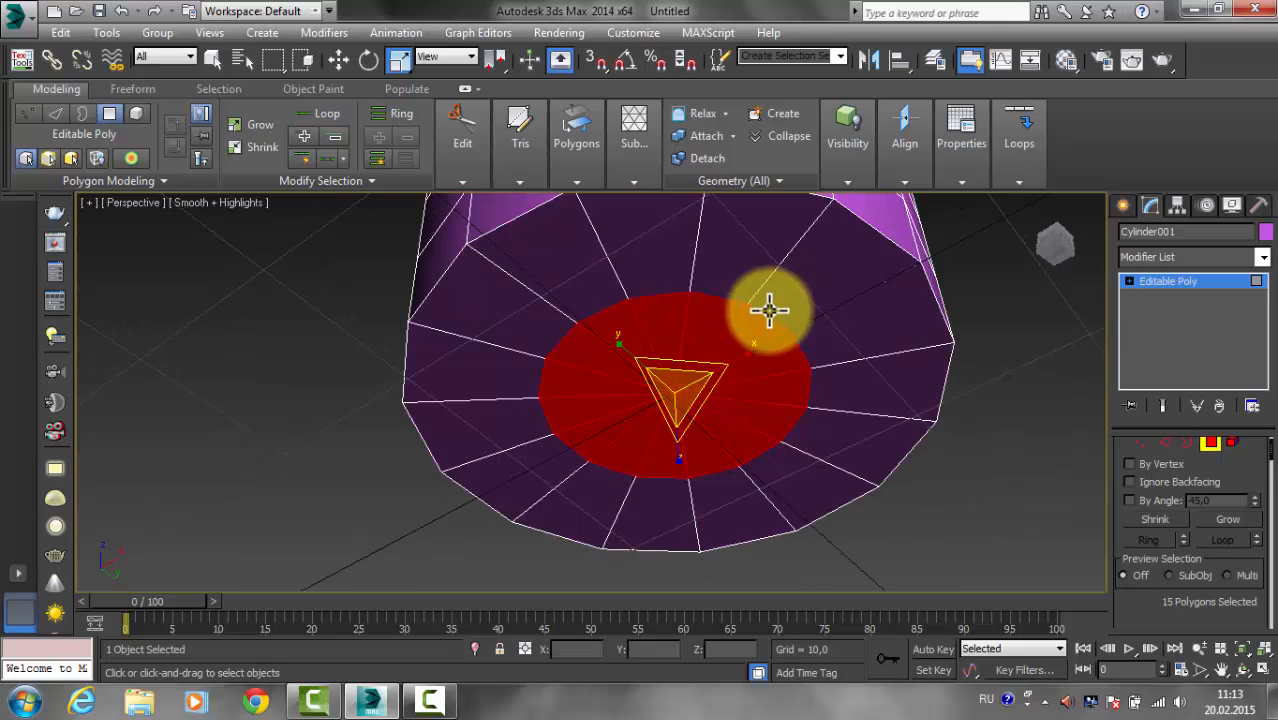
right_click(490, 460)
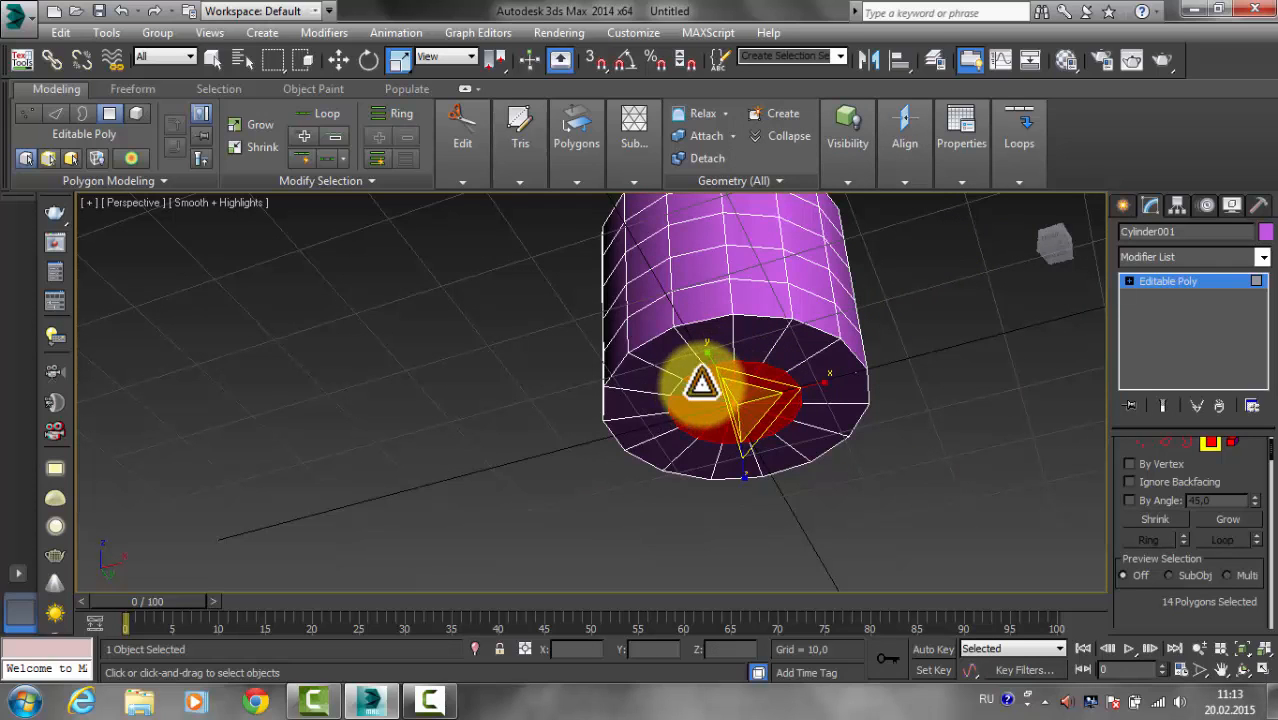
click(1227, 518)
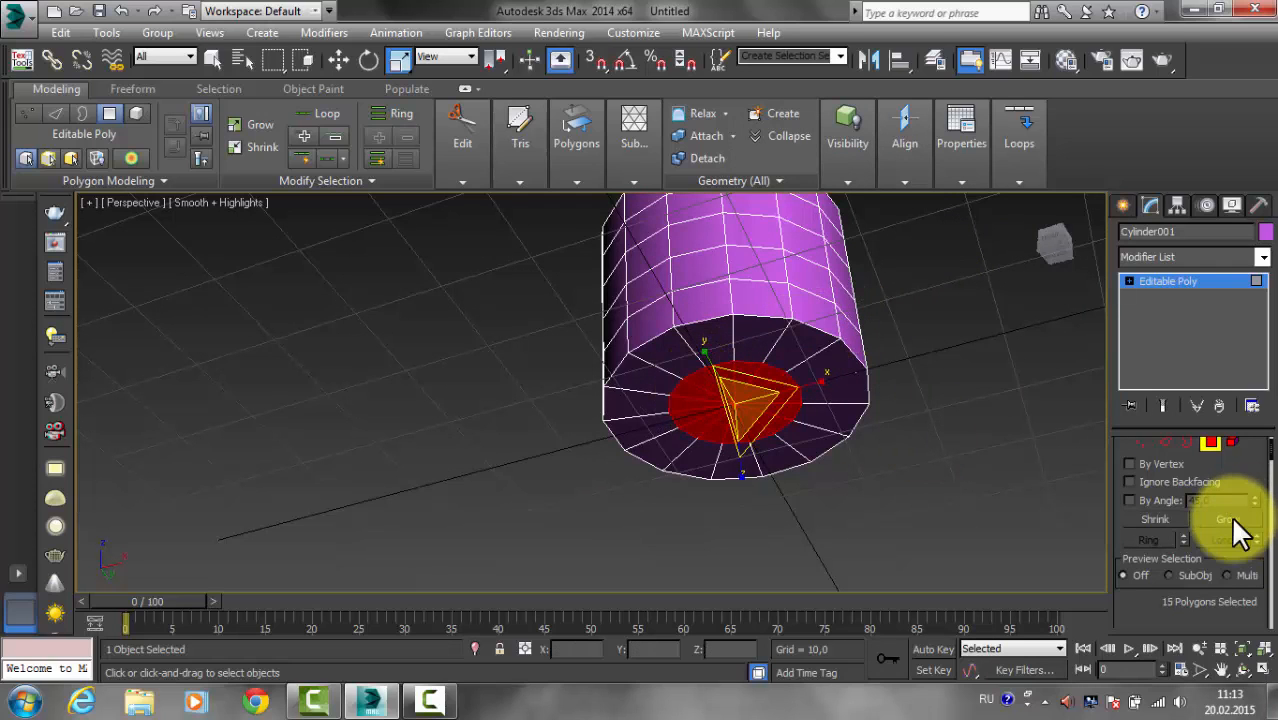
click(1225, 518)
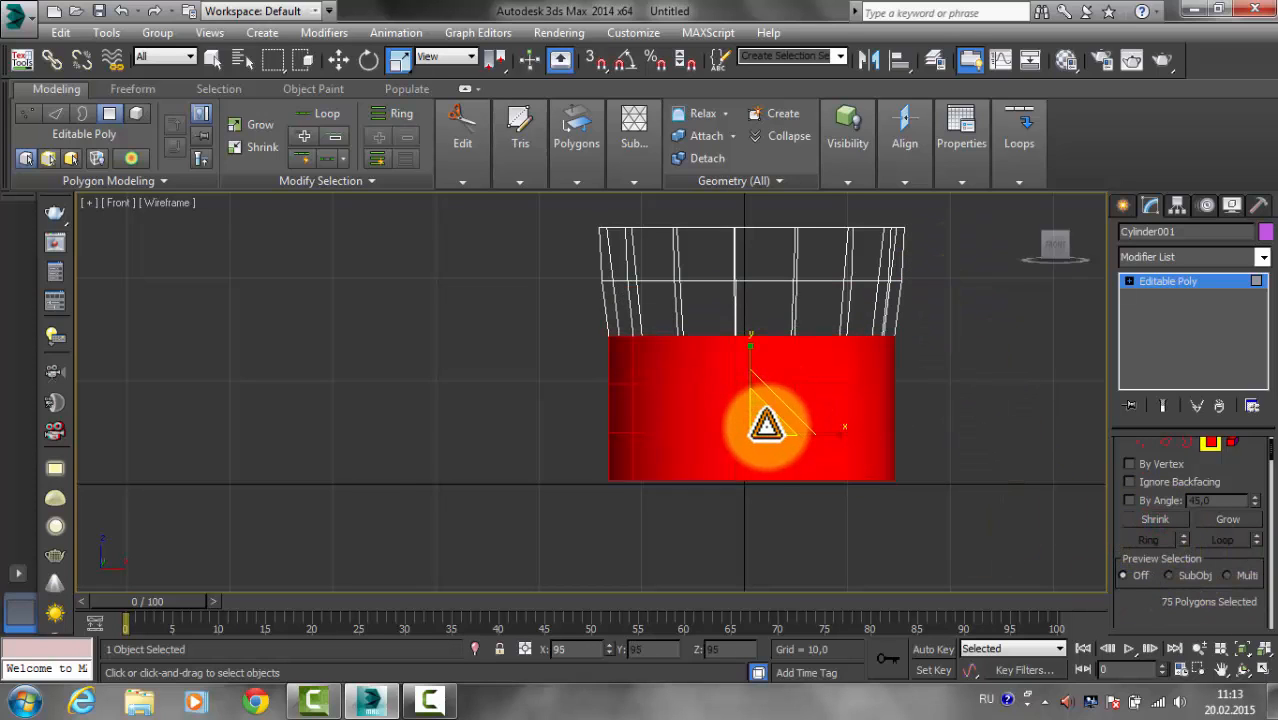
Shrink the face selection by one ring and pick edge 157 on the mug's side.
click(1155, 519)
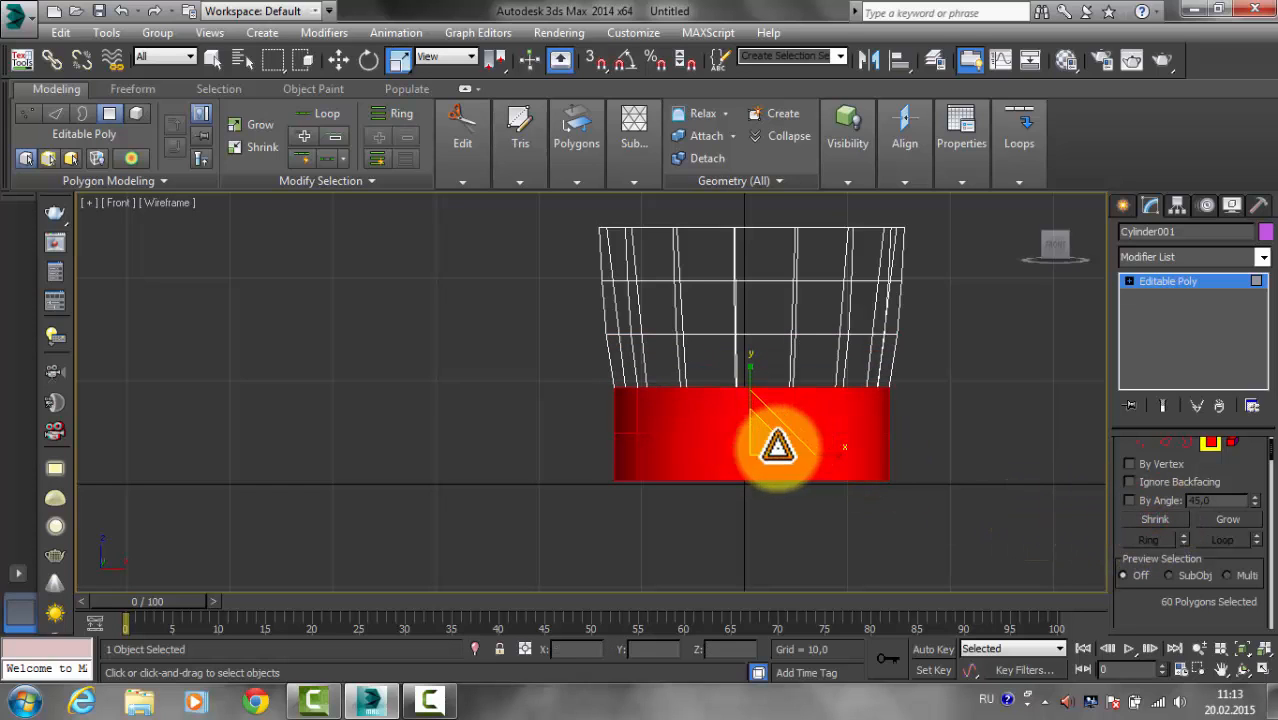
drag(778, 448, 765, 472)
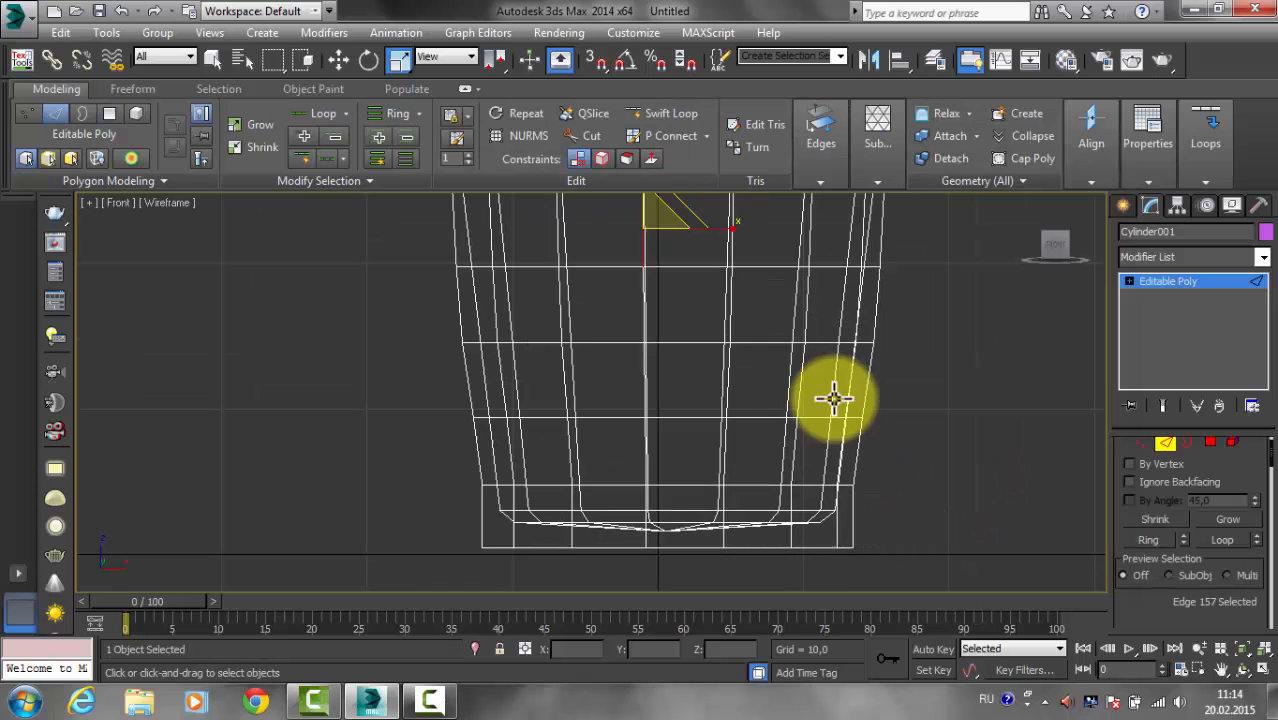
Scale the 15-edge bottom loop down to about 90% to taper the base.
scroll(down, 3)
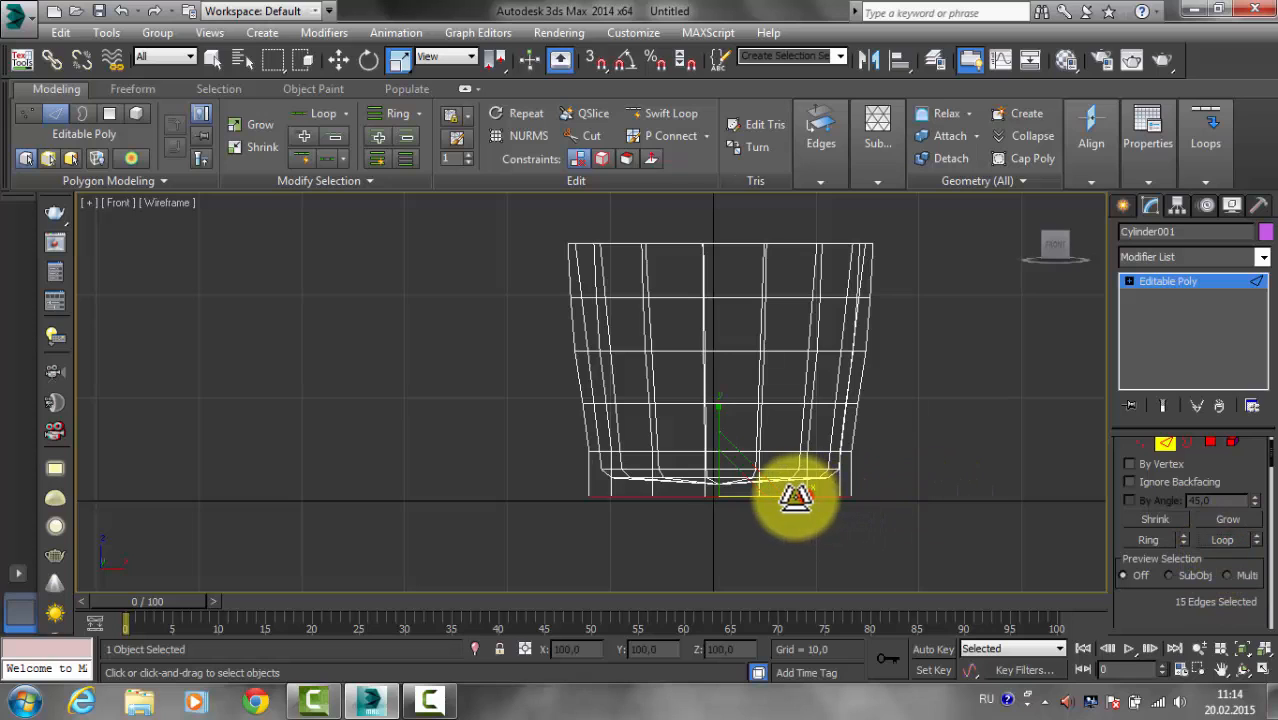
drag(797, 510, 797, 495)
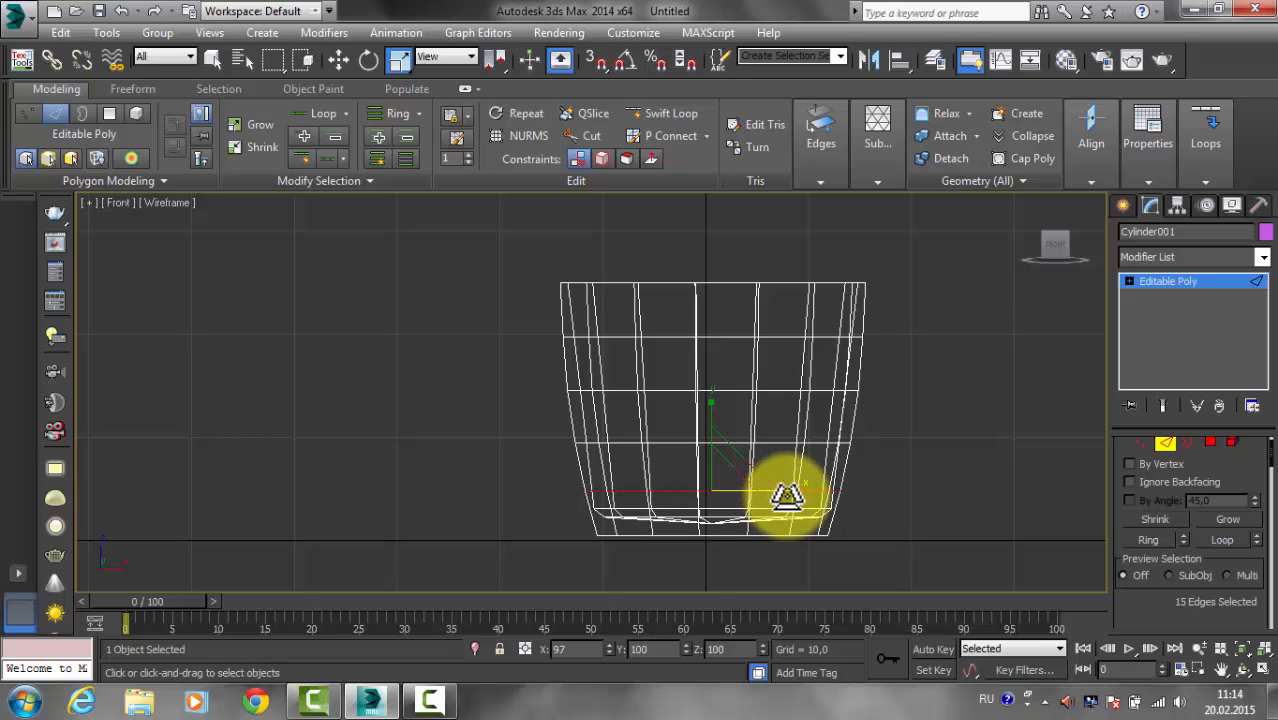
click(778, 442)
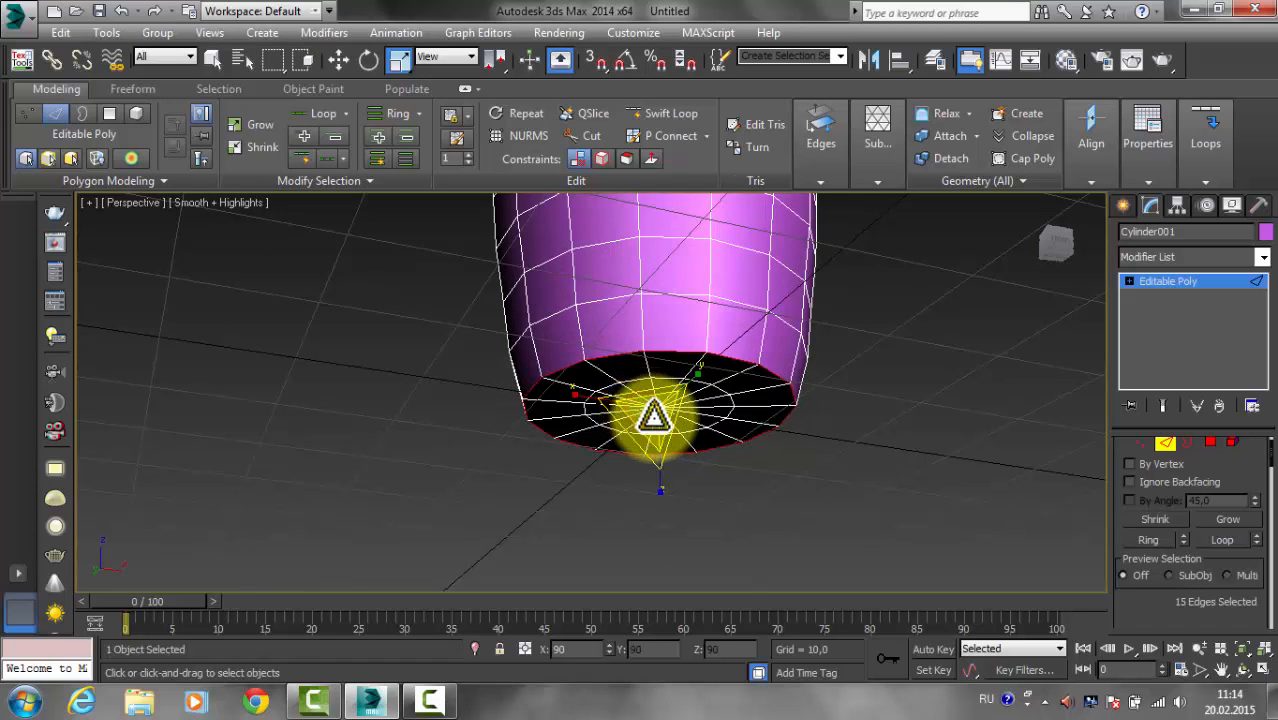
Orbit to the mug's underside, then restore a maximized Perspective view via quad view.
drag(655, 420, 815, 315)
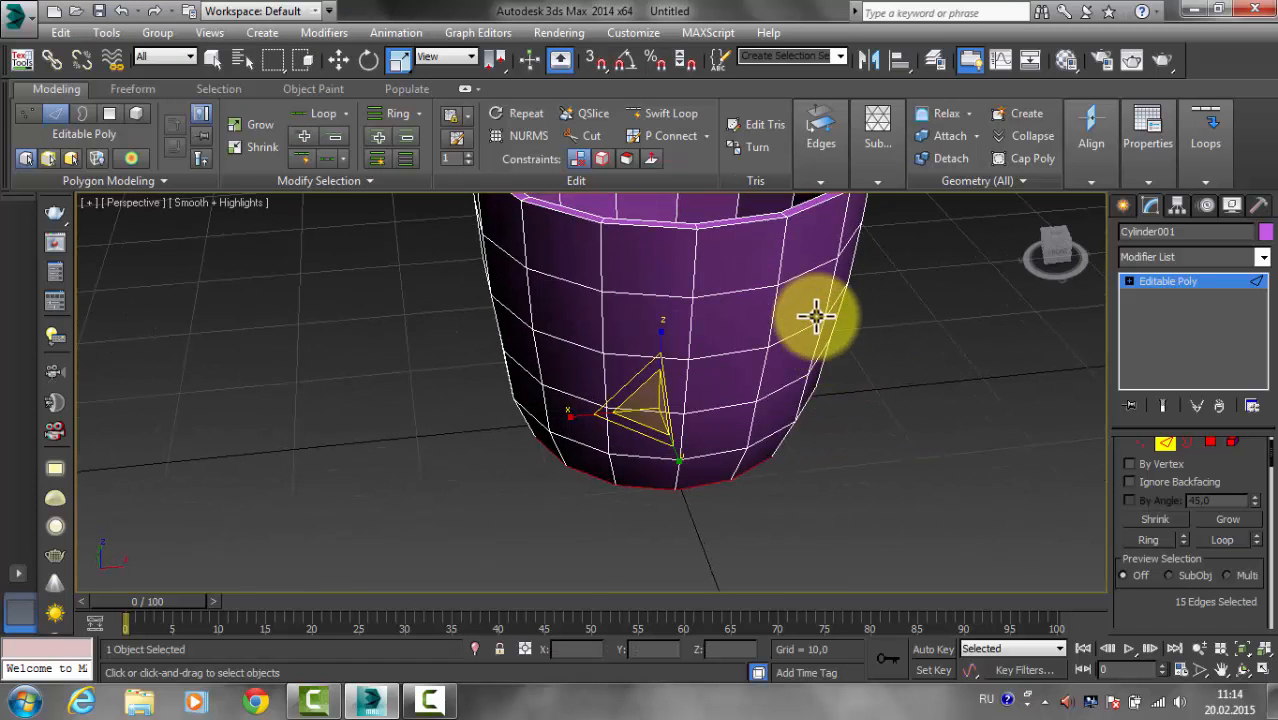
key(alt+w)
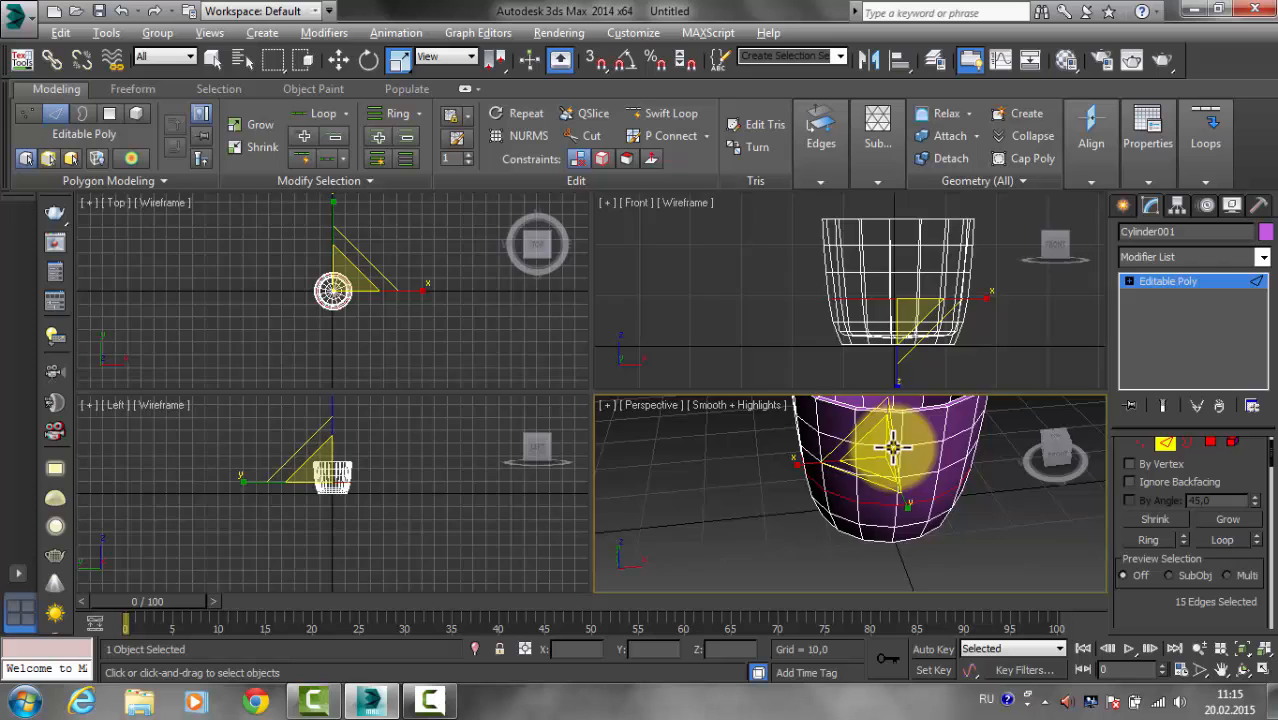
key(alt+w)
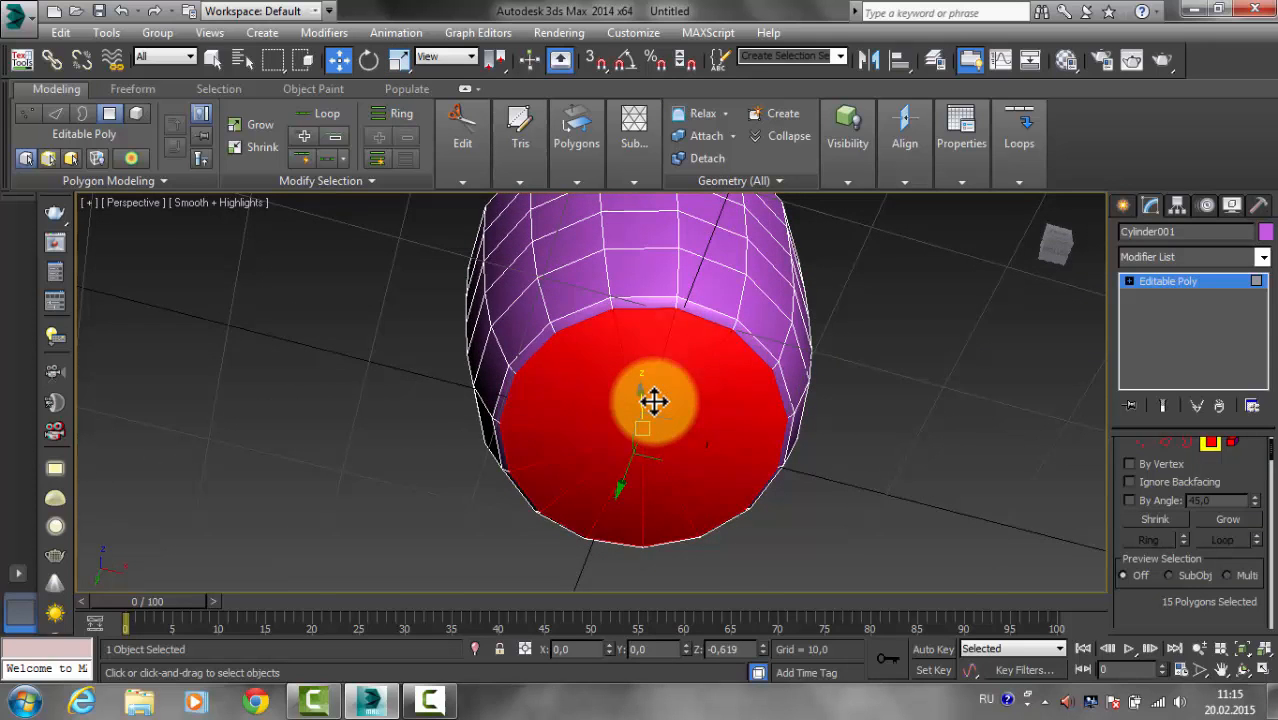
Inset the 15 bottom-cap polygons to leave a thin rim.
right_click(655, 402)
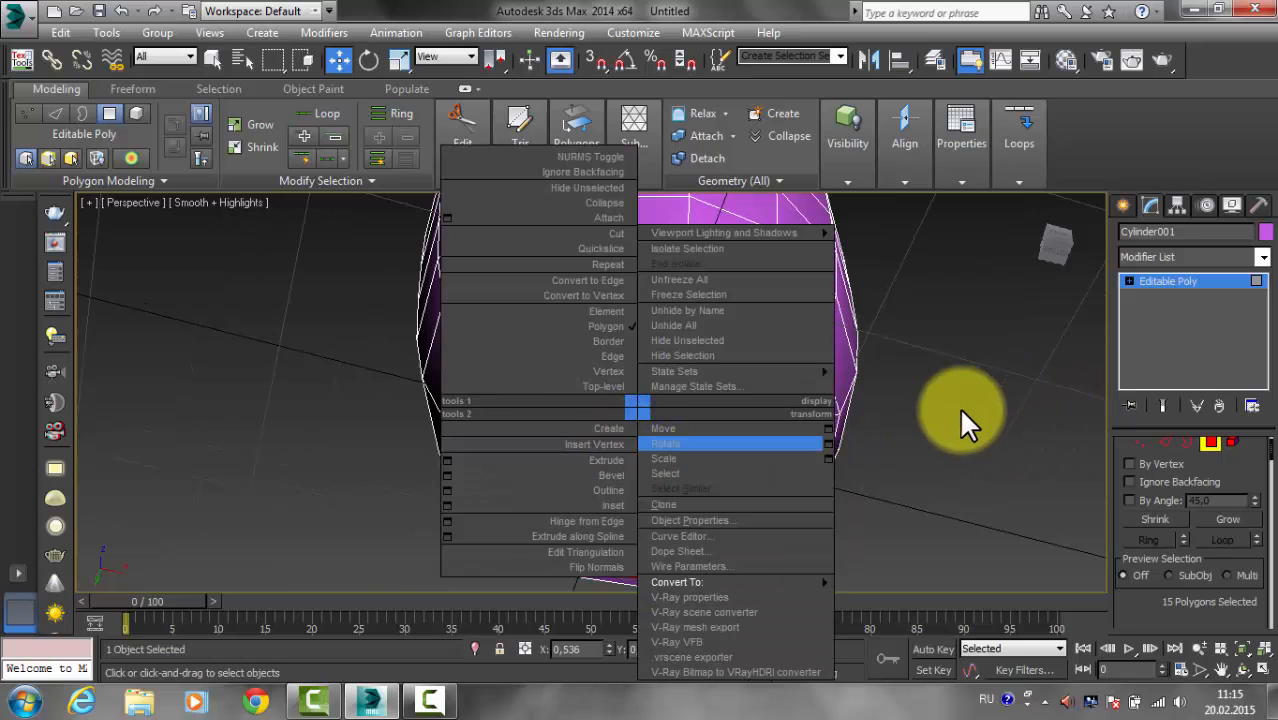
click(663, 428)
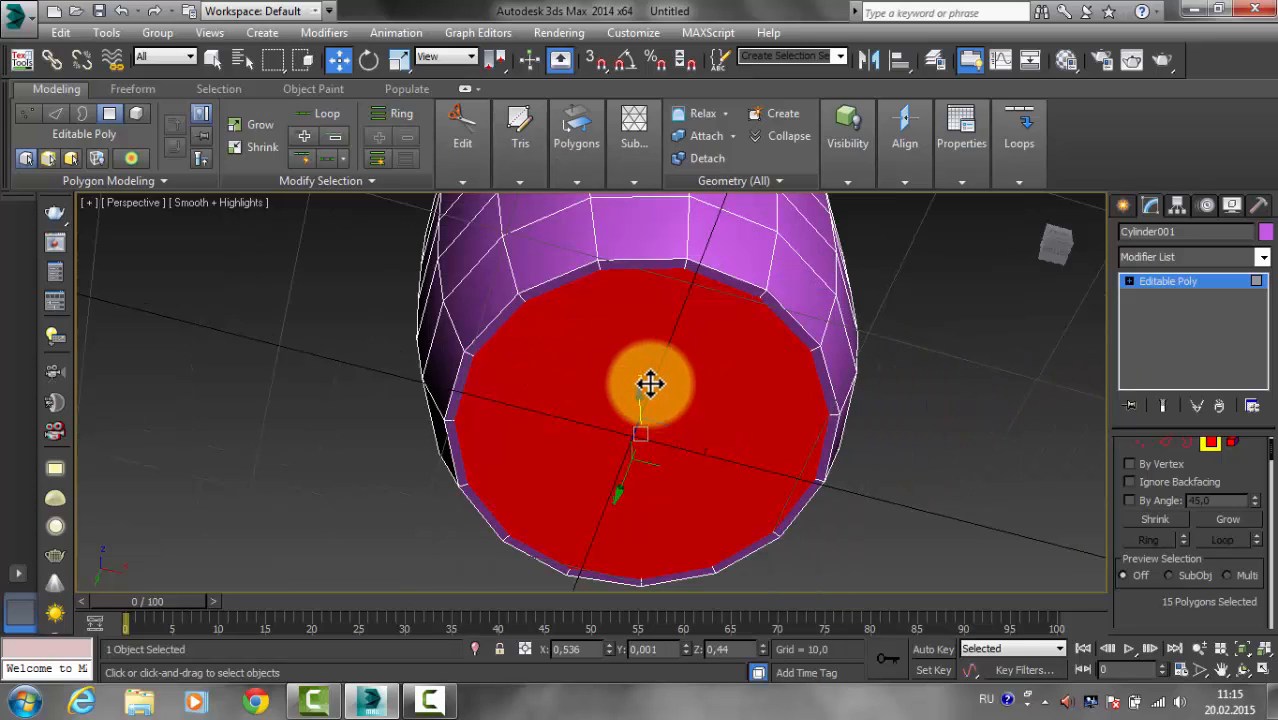
right_click(651, 385)
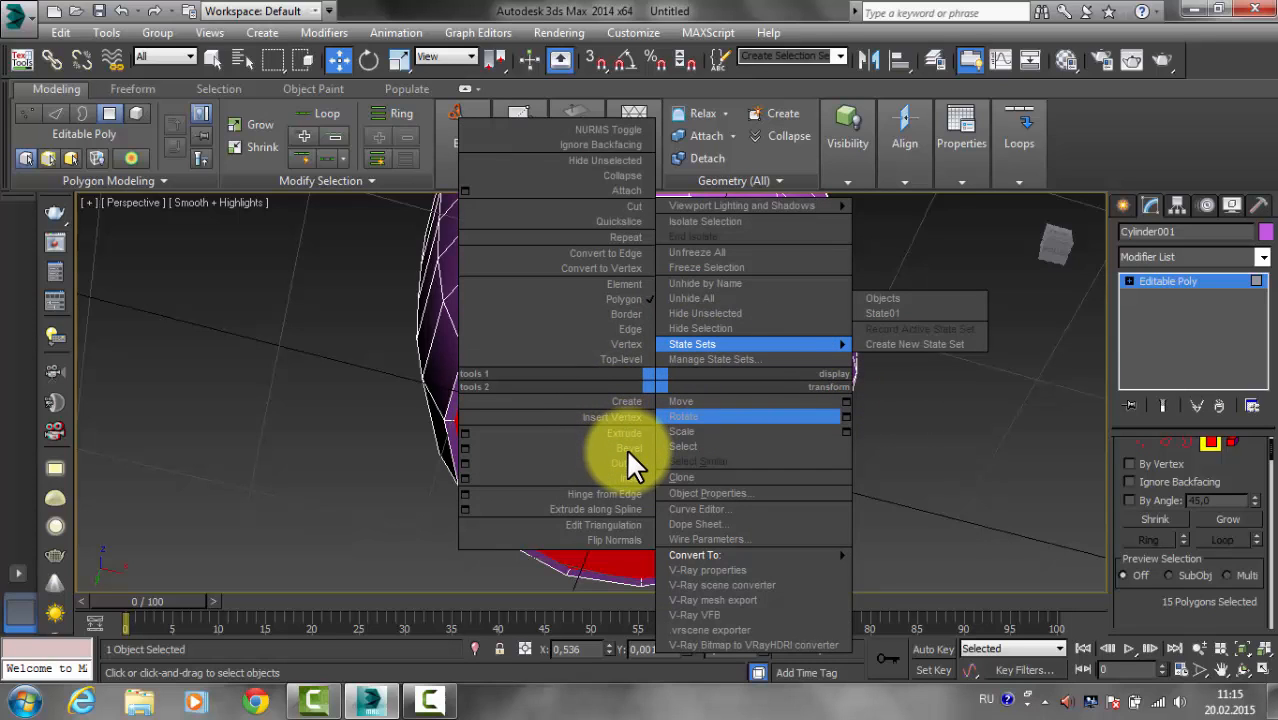
mouse_move(920, 400)
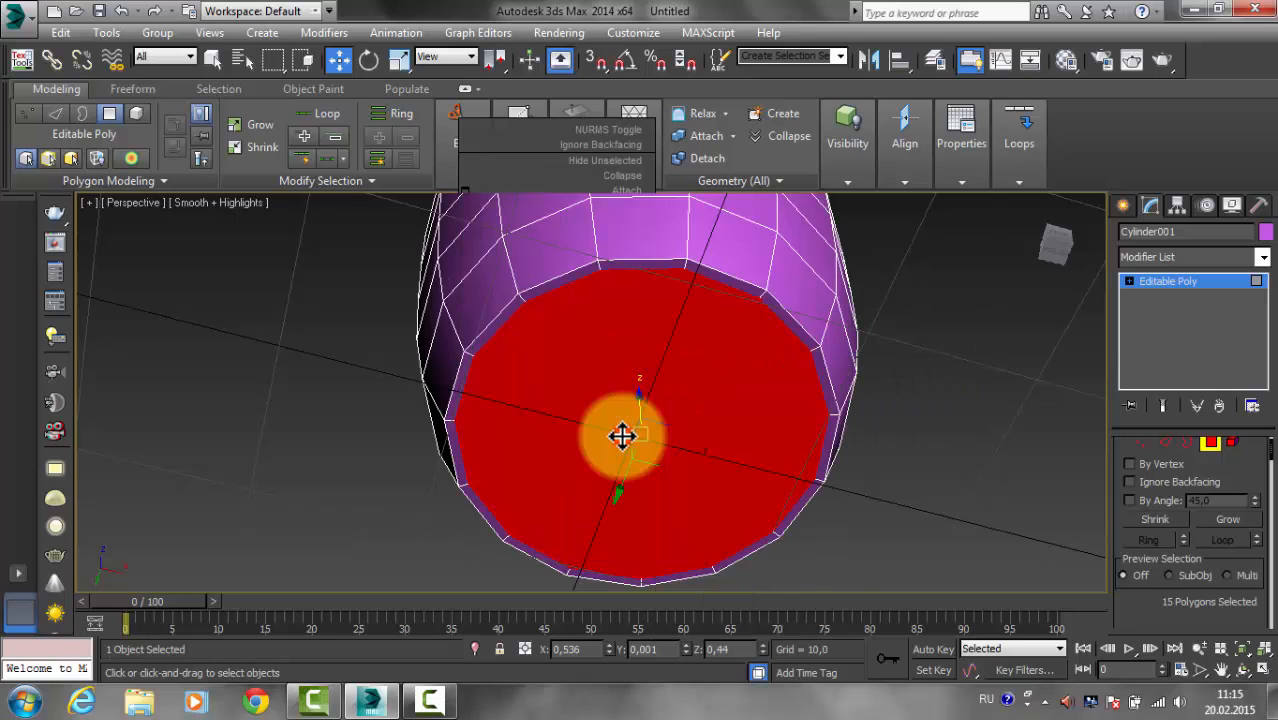
Start extruding the inset bottom faces from the quad menu.
right_click(622, 436)
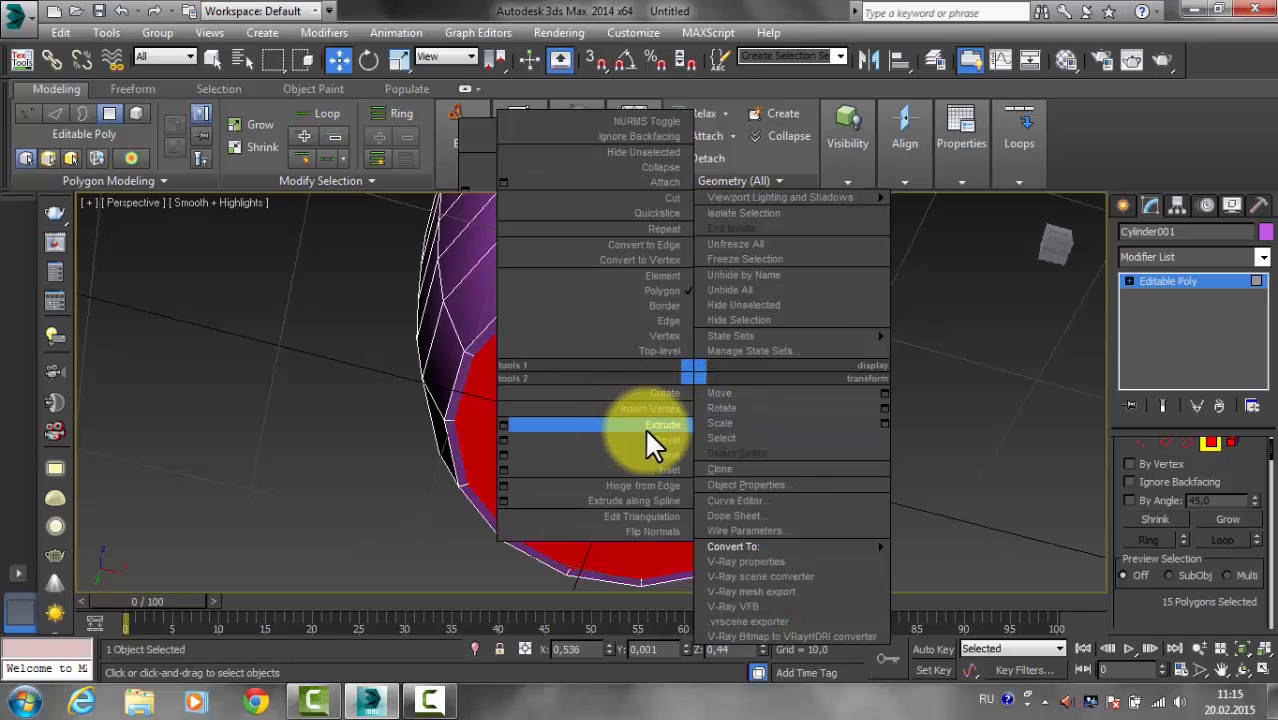
click(663, 424)
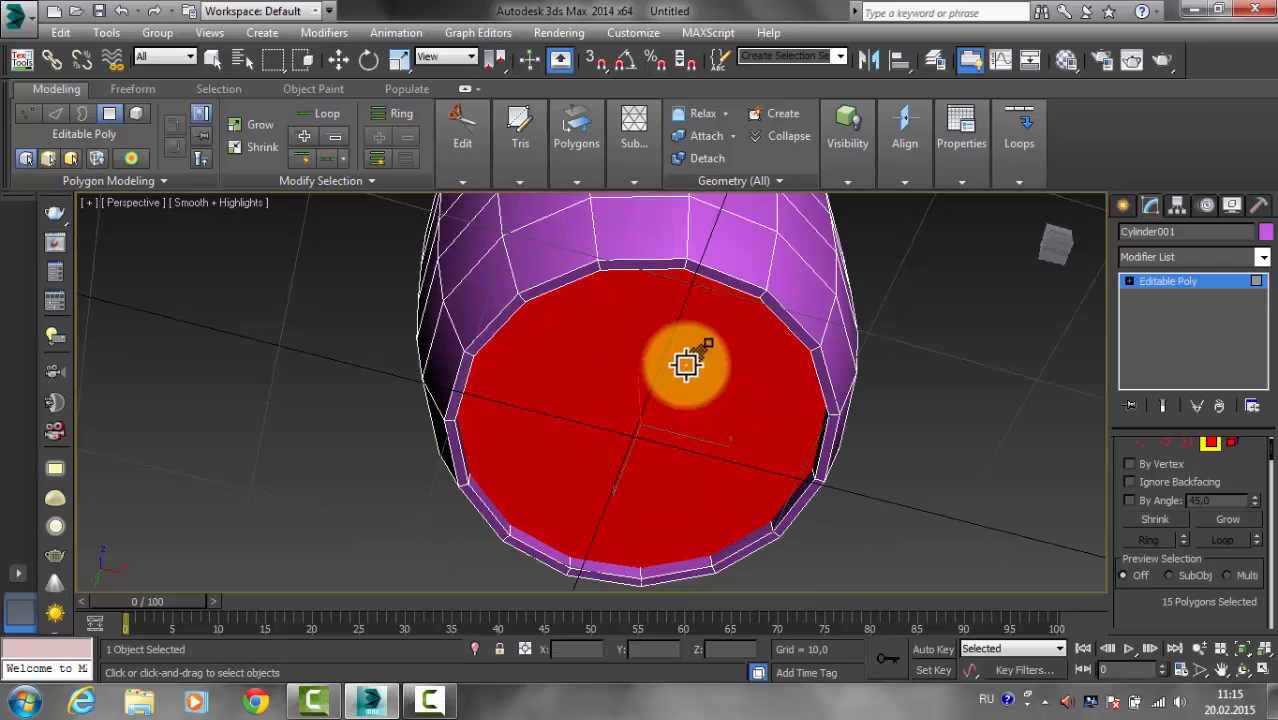